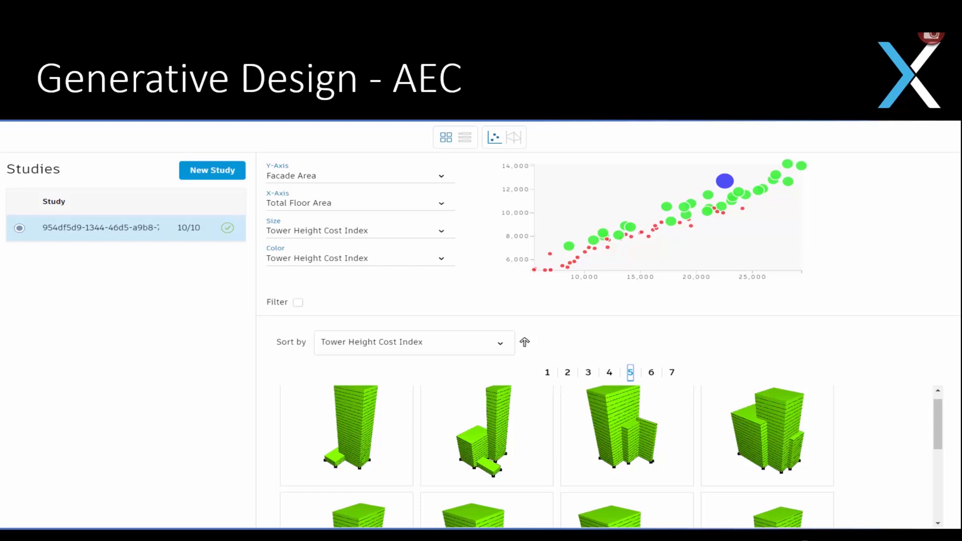
mouse_move(173, 198)
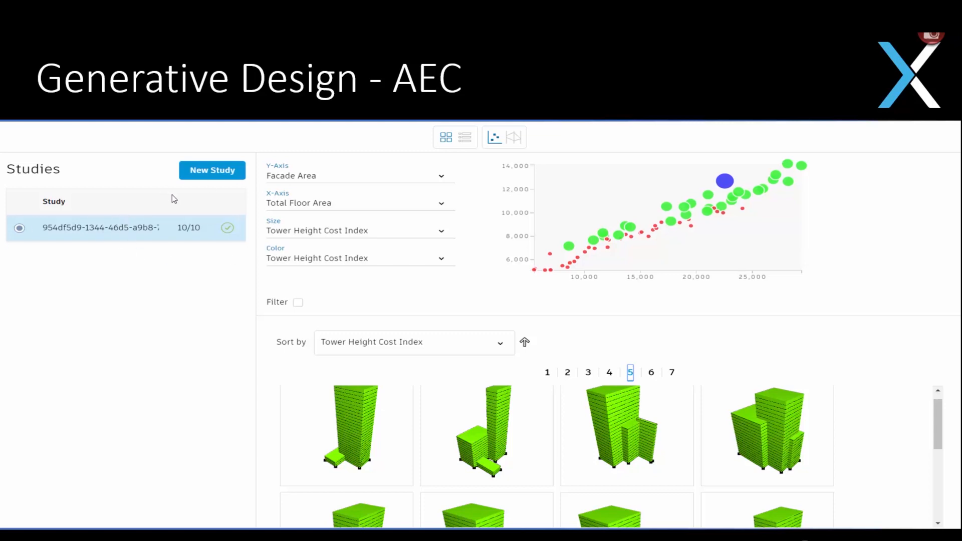
mouse_move(48, 161)
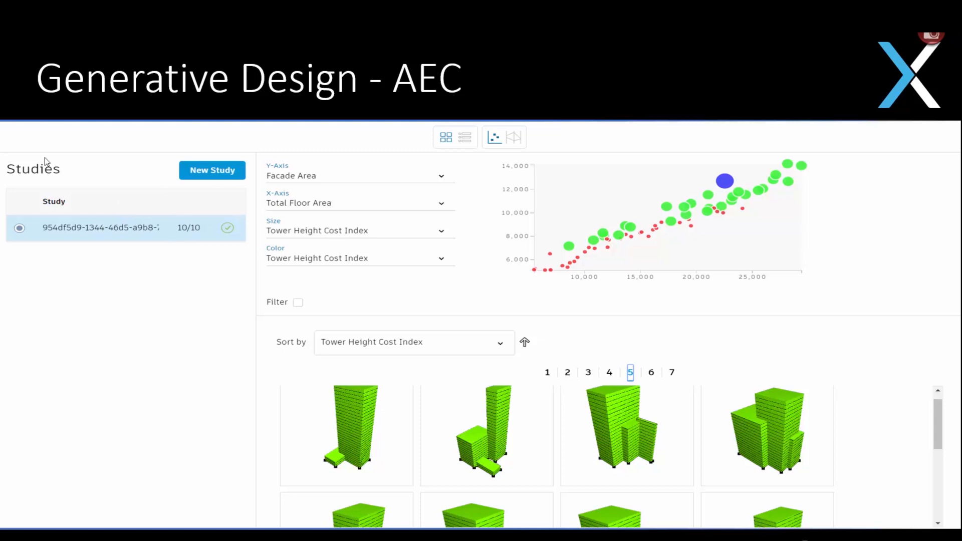
mouse_move(184, 302)
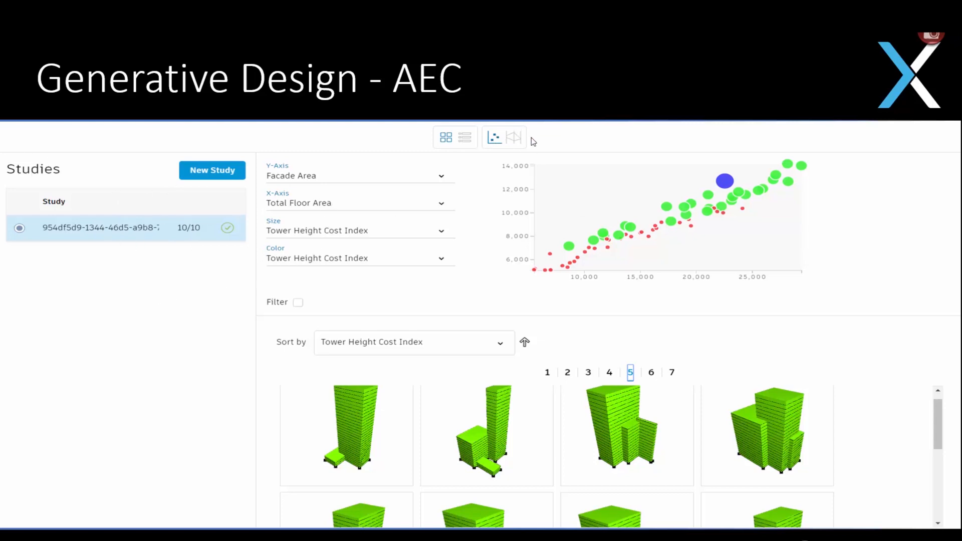
mouse_move(599, 252)
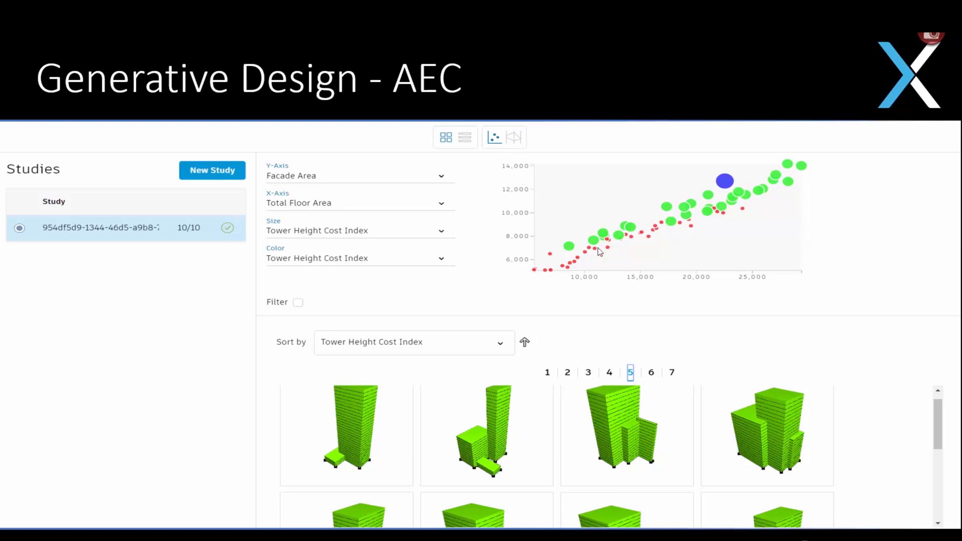
mouse_move(500, 243)
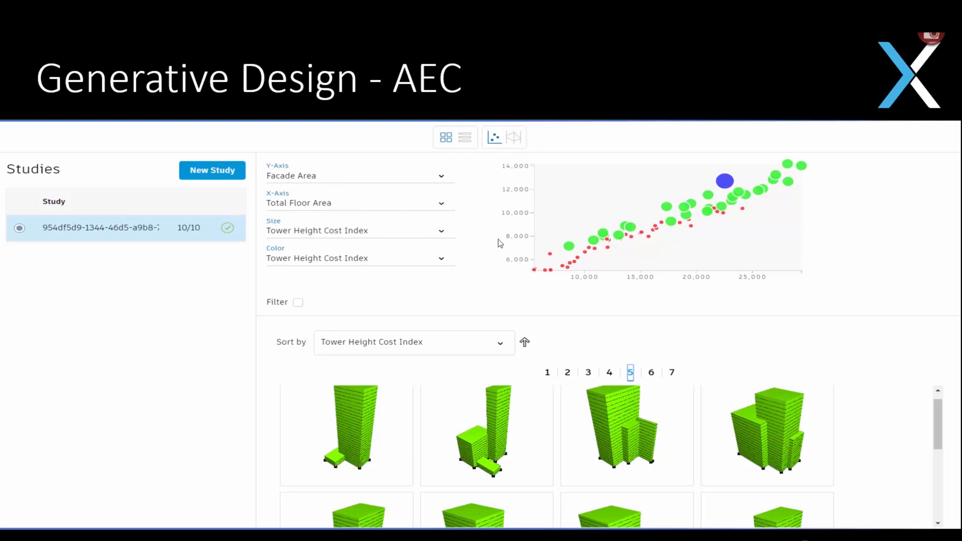
mouse_move(532, 171)
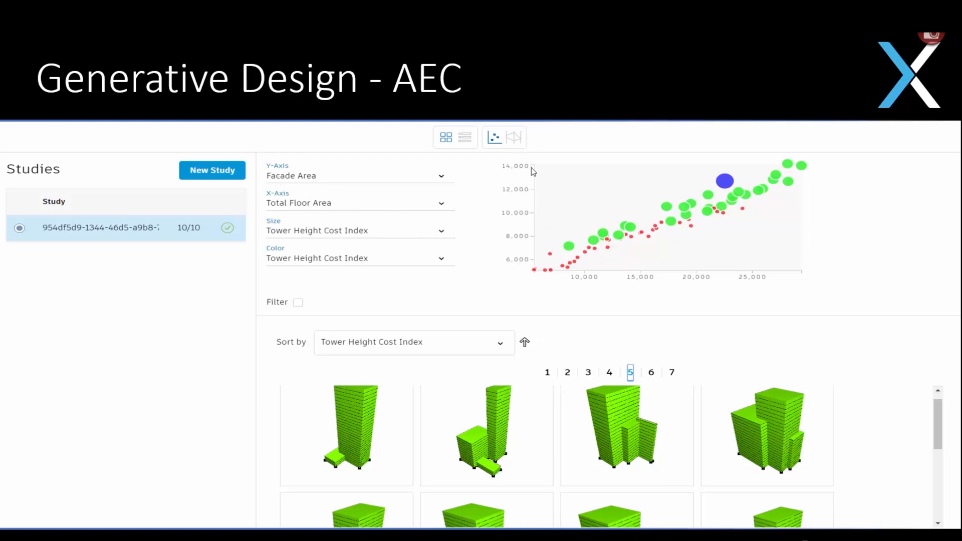
mouse_move(516, 278)
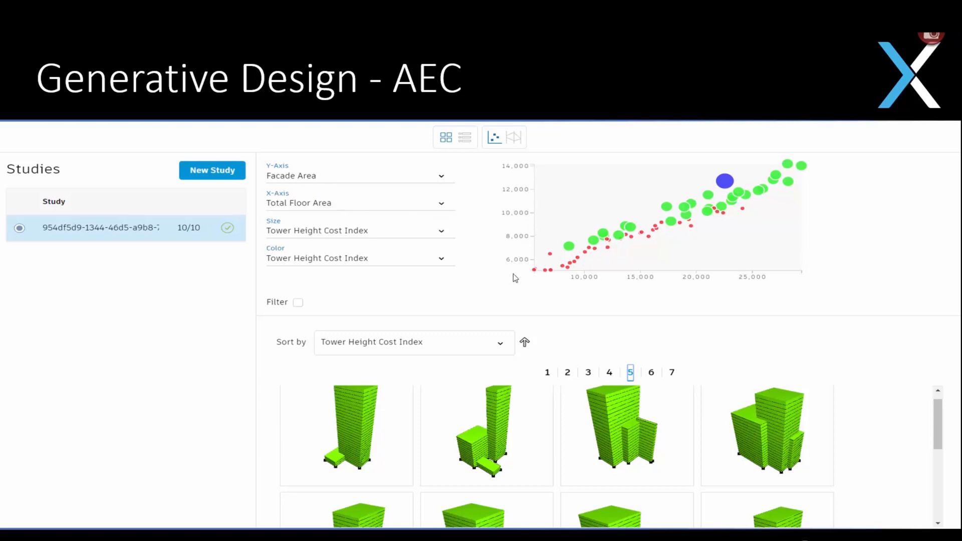
mouse_move(691, 288)
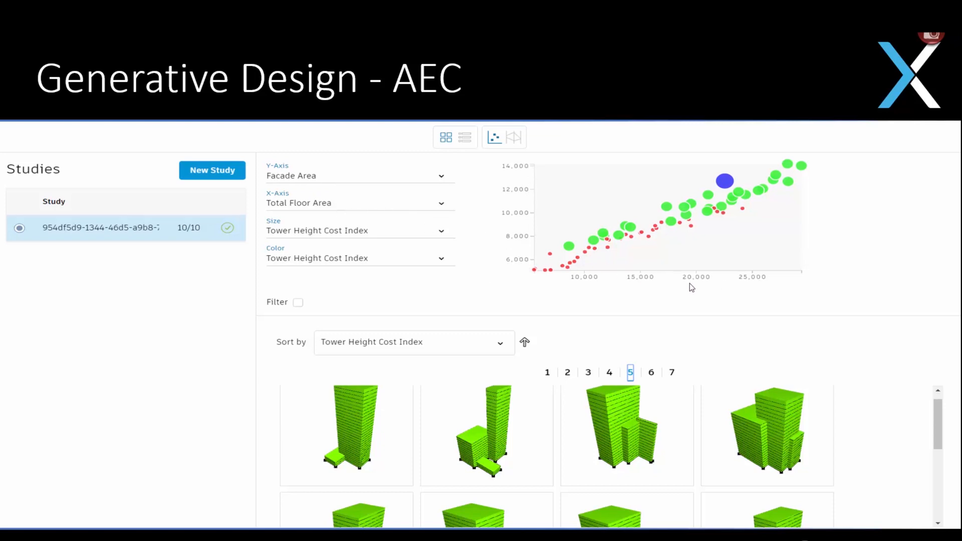
mouse_move(589, 246)
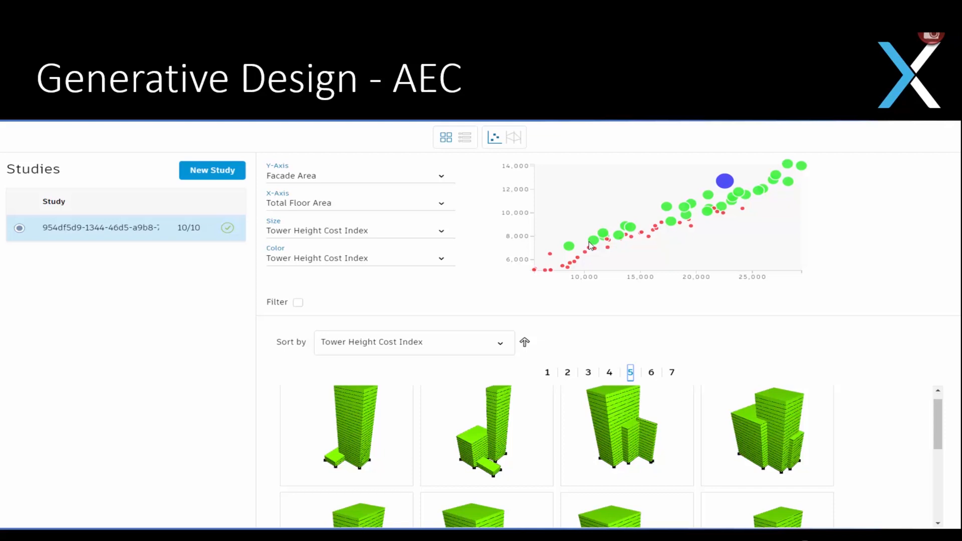
mouse_move(642, 249)
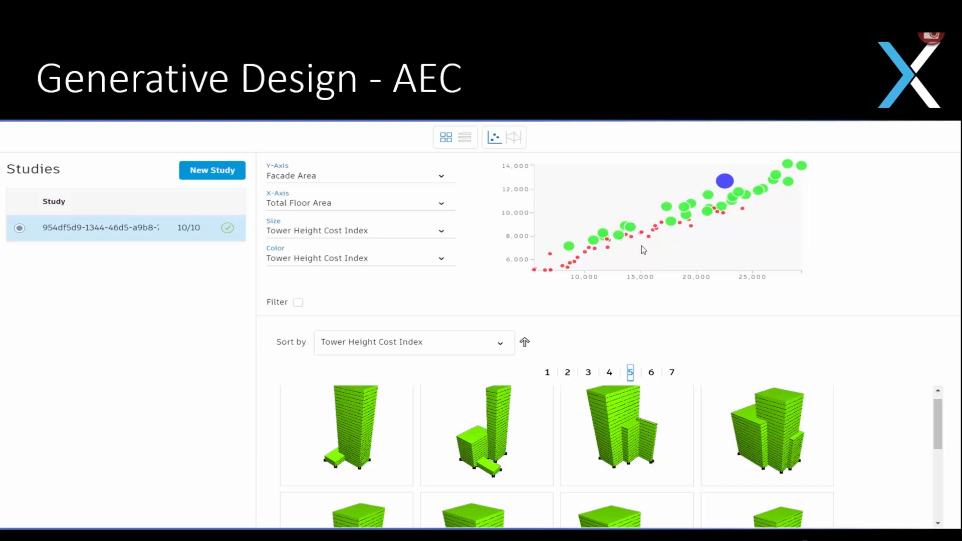
mouse_move(726, 192)
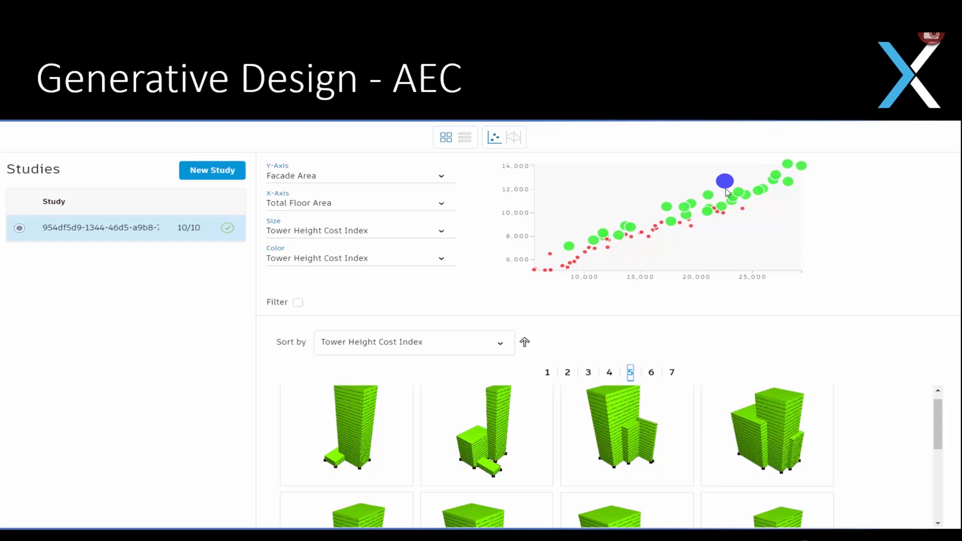
mouse_move(401, 343)
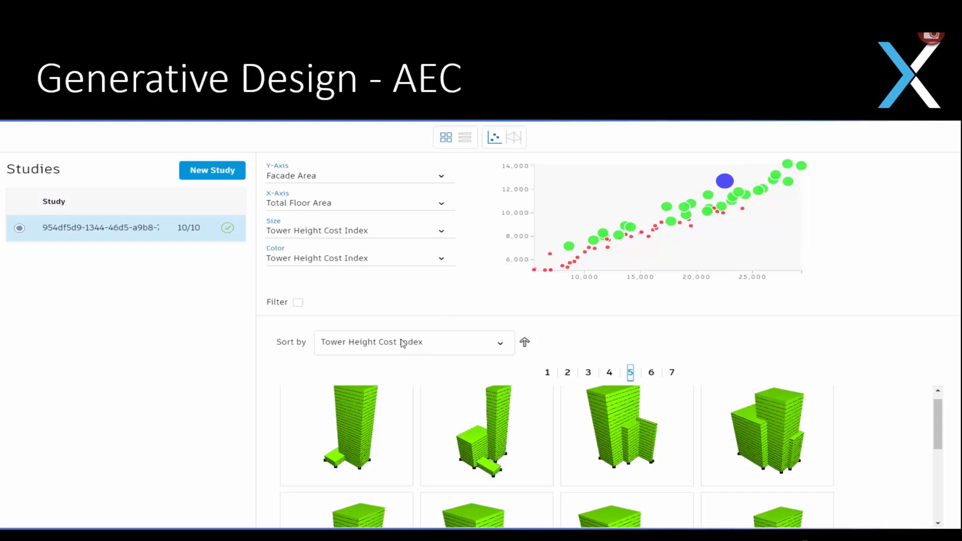
mouse_move(589, 396)
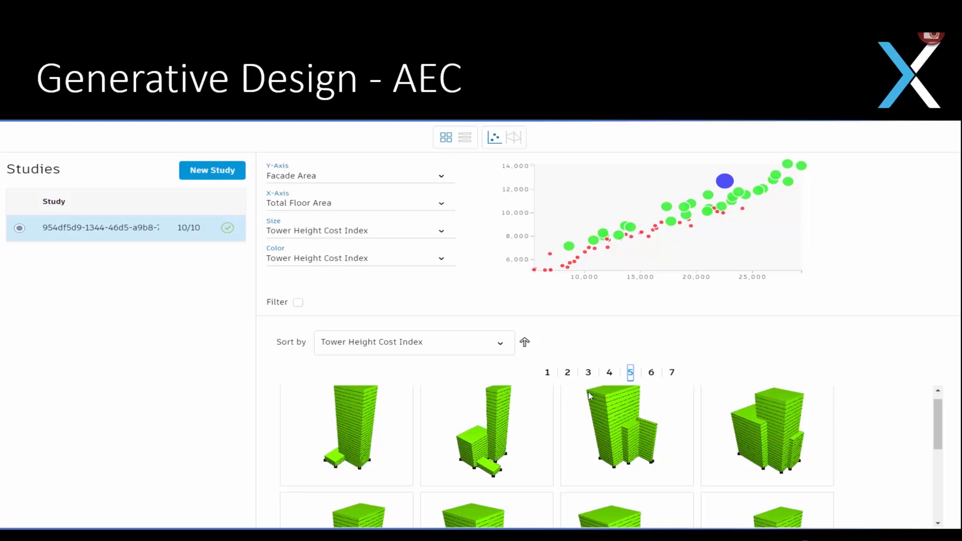
mouse_move(569, 412)
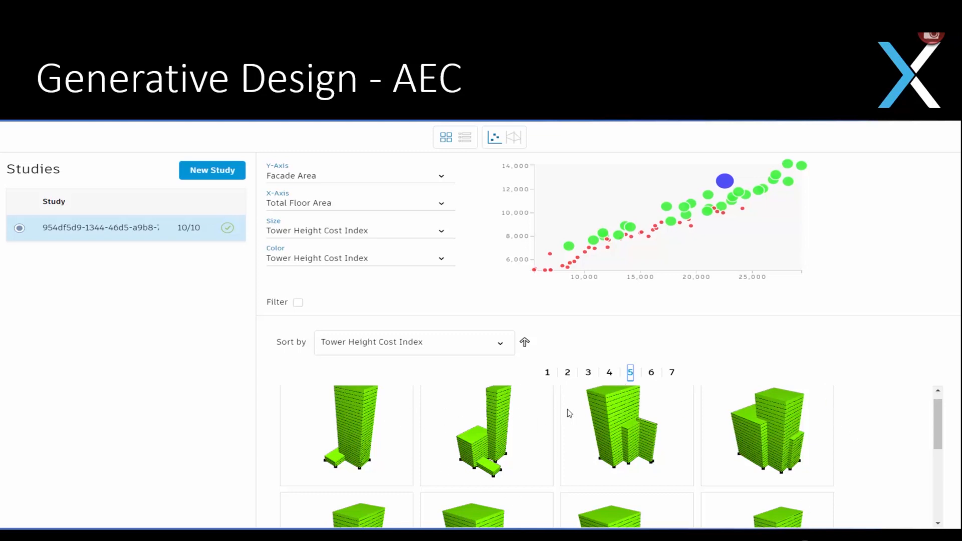
mouse_move(746, 435)
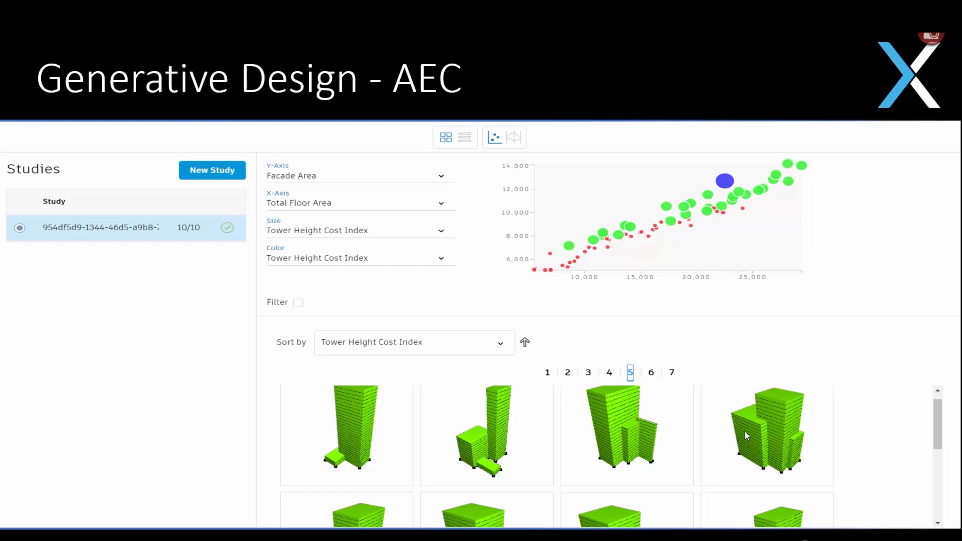
mouse_move(817, 462)
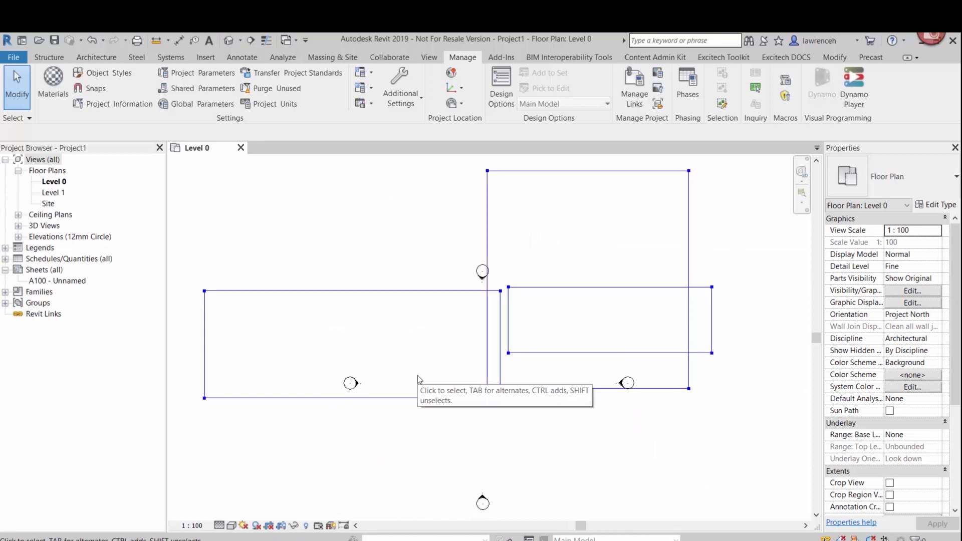
mouse_move(411, 531)
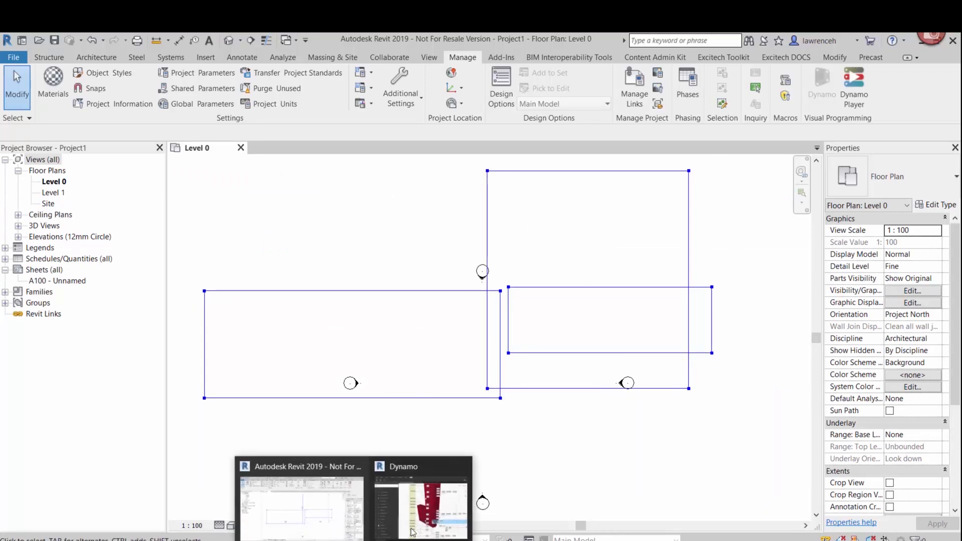
- Bring the Dynamo window with the red stepped tower massing preview to the front
left_click(420, 491)
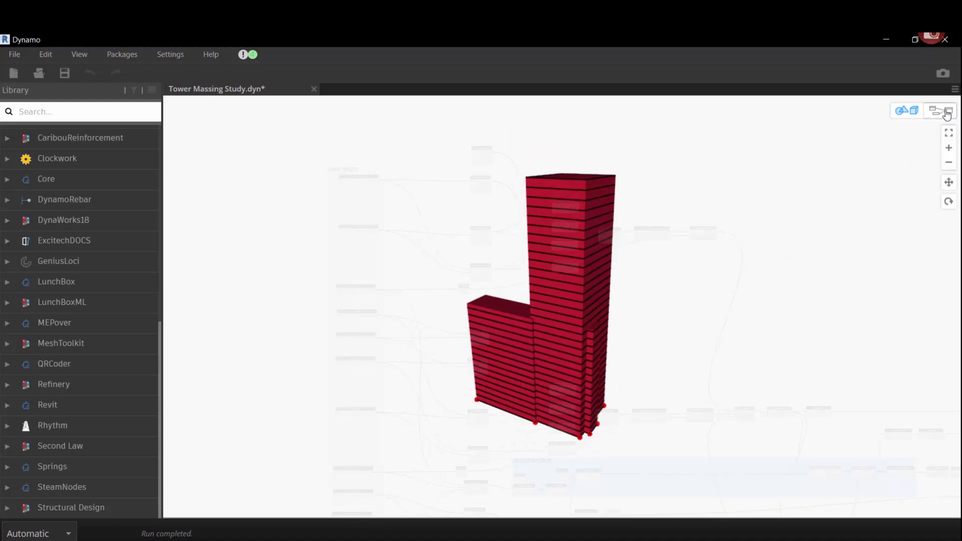
- Switch to graph view, review the input and output node groups, and launch Refinery
left_click(941, 110)
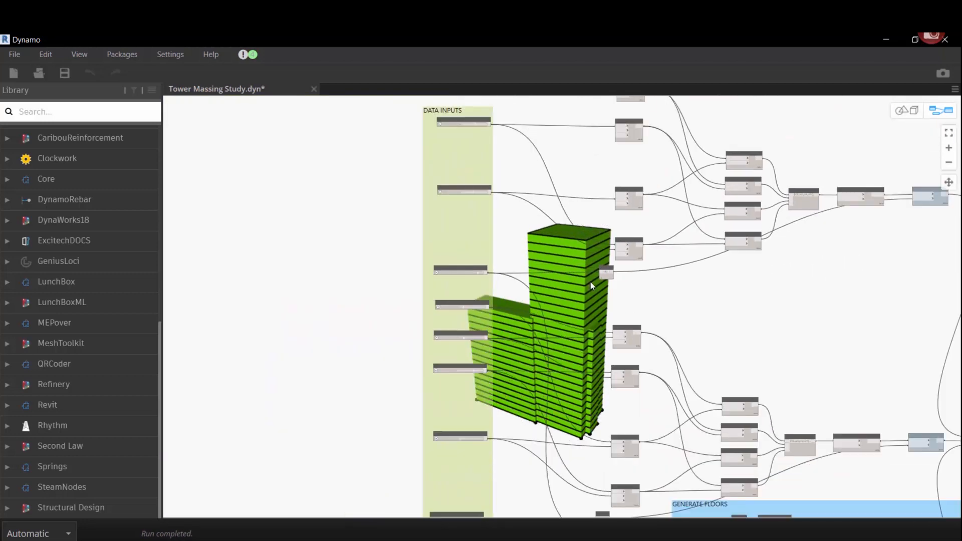
scroll("down", 3)
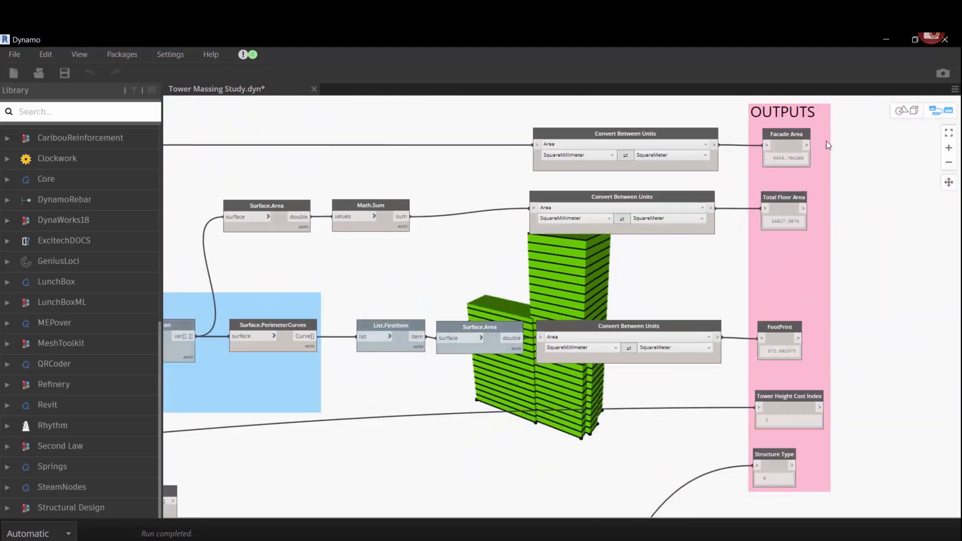
scroll("up", 3)
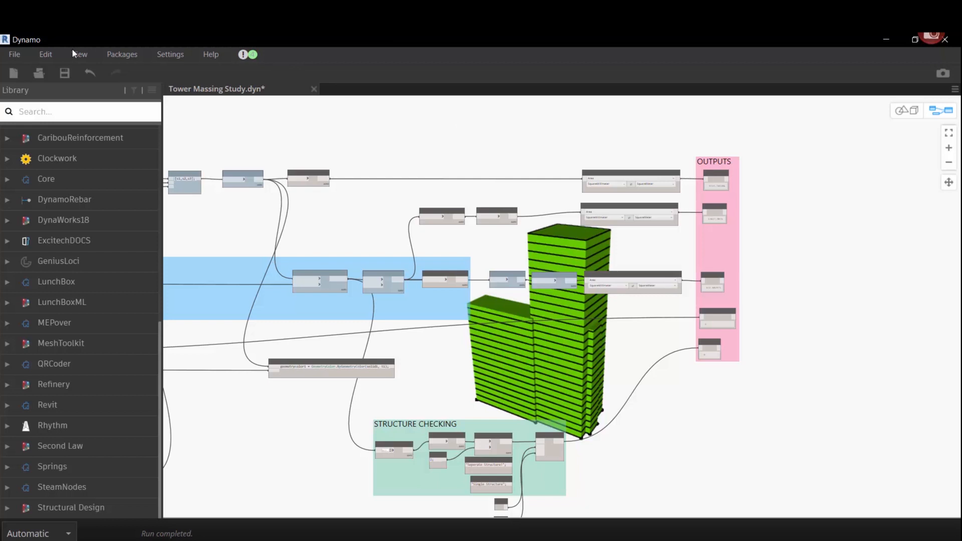
left_click(79, 54)
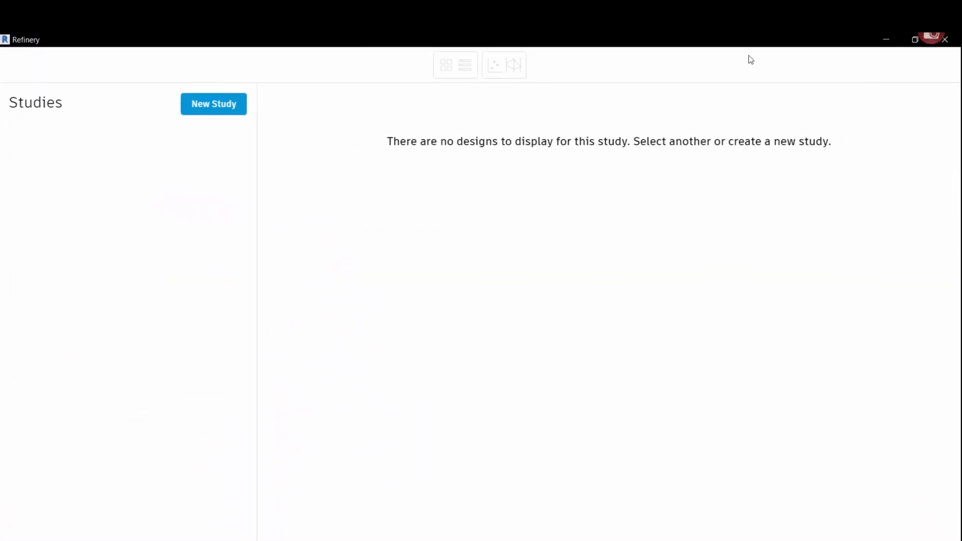
mouse_move(213, 104)
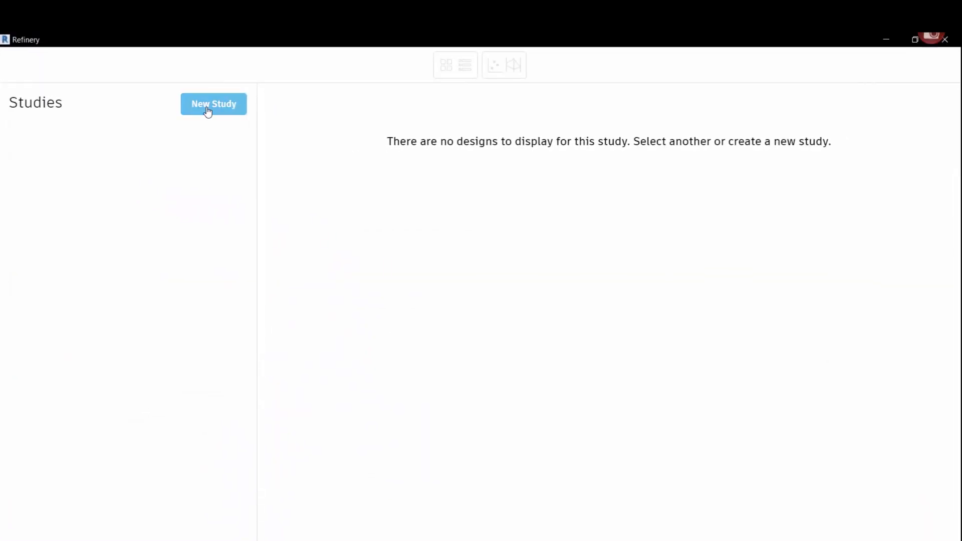
- Start a new Optimize study and review its tower dimension and offset input sliders
left_click(213, 104)
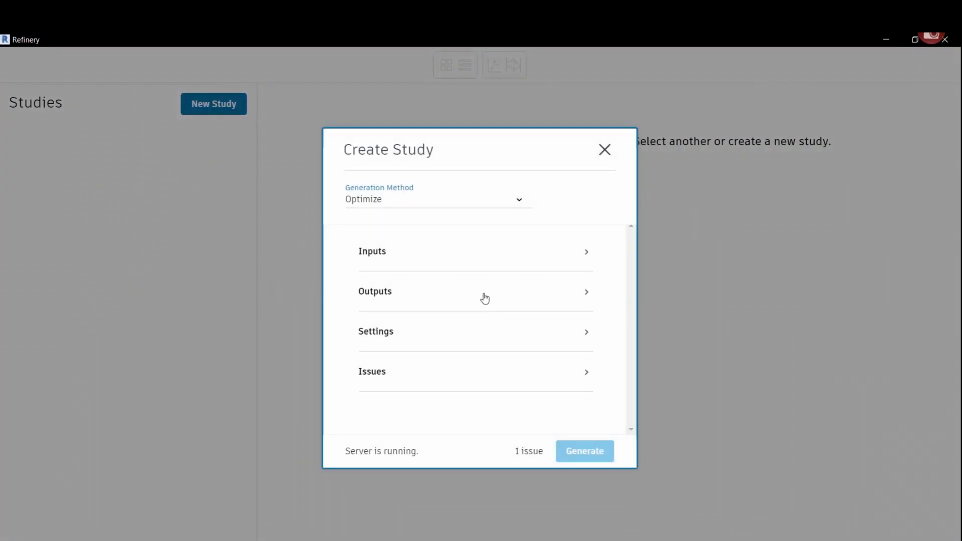
mouse_move(335, 233)
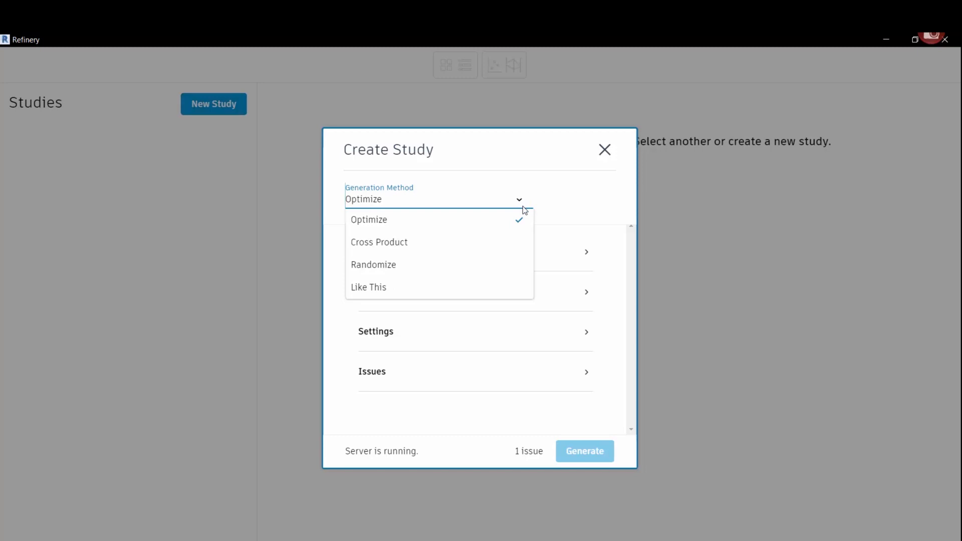
mouse_move(404, 228)
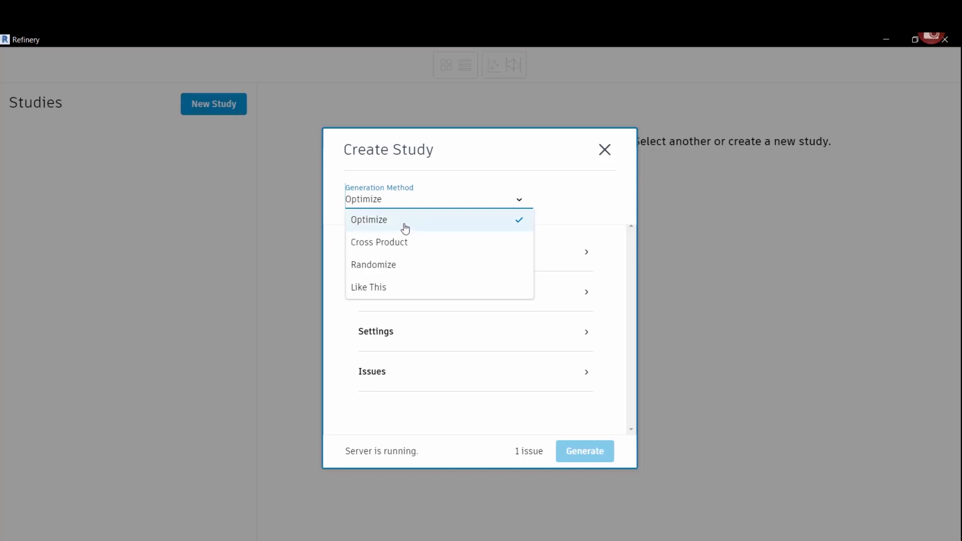
mouse_move(407, 228)
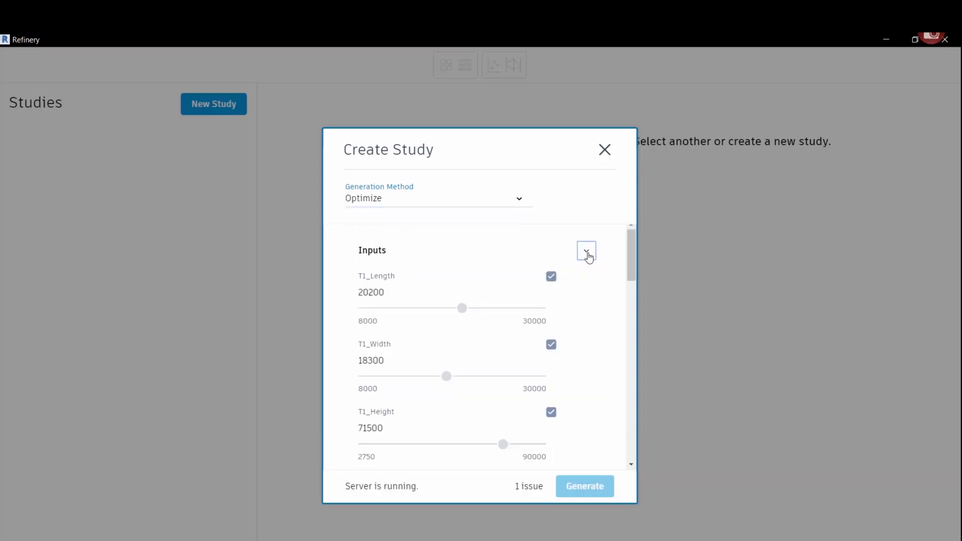
scroll("down", 3)
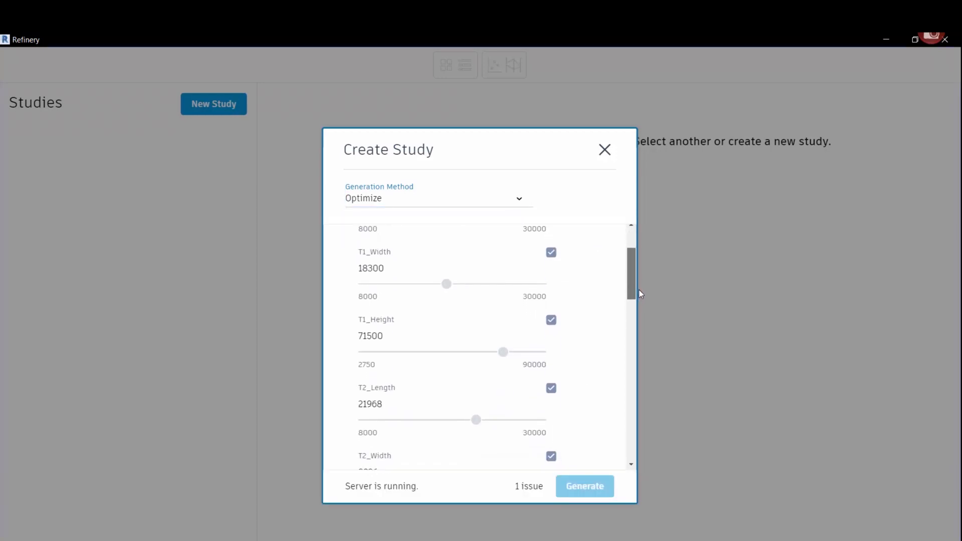
scroll("up", 3)
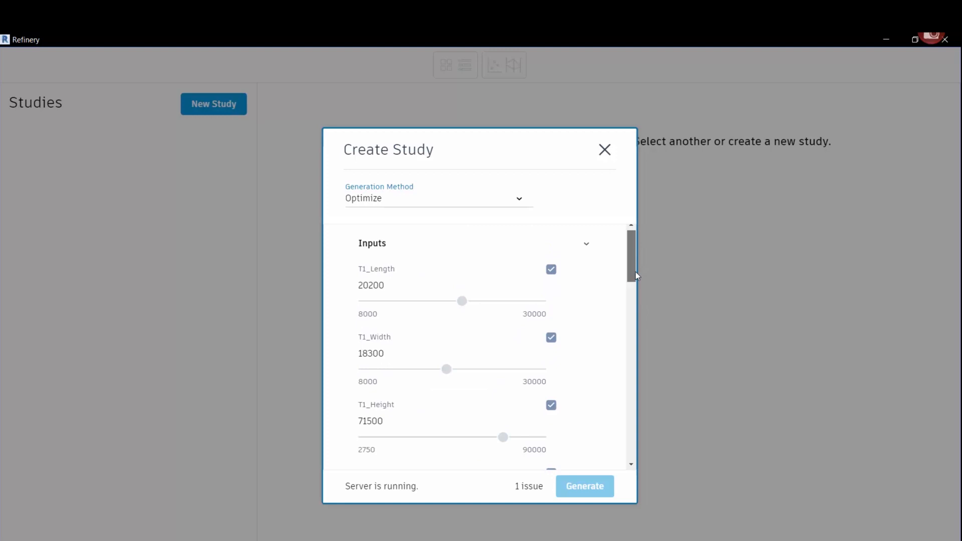
scroll("down", 3)
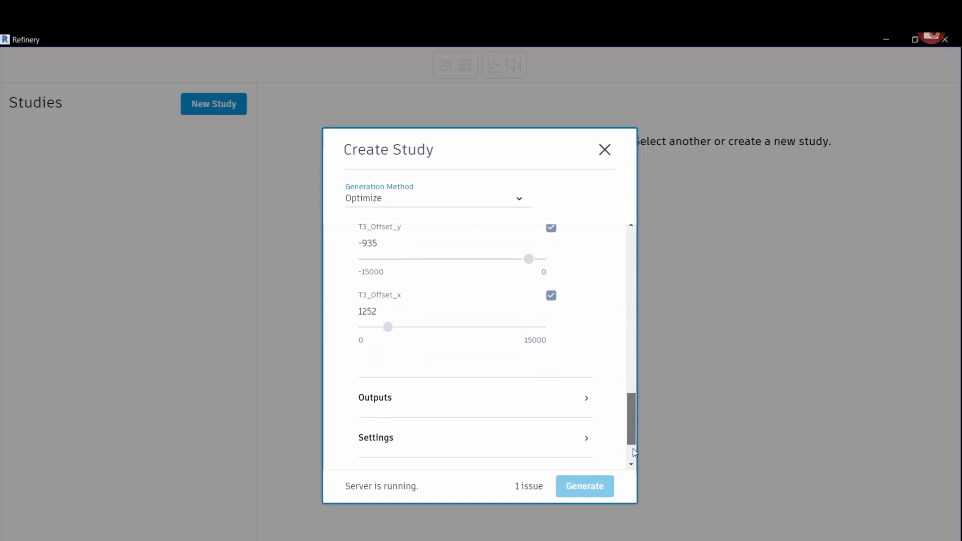
scroll("down", 3)
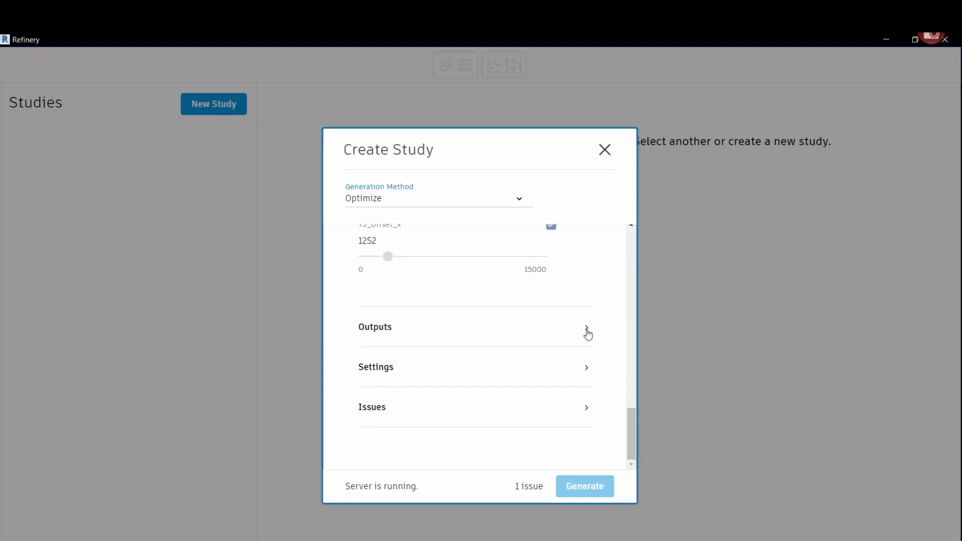
- Minimize Facade Area, FootPrint and Tower Height Cost Index; keep Total Floor Area maximized
left_click(586, 326)
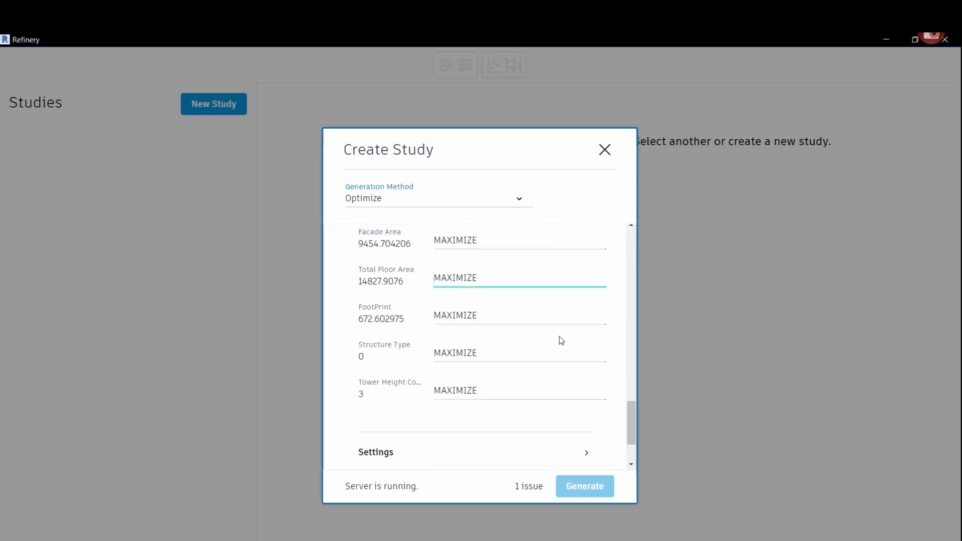
scroll("up", 3)
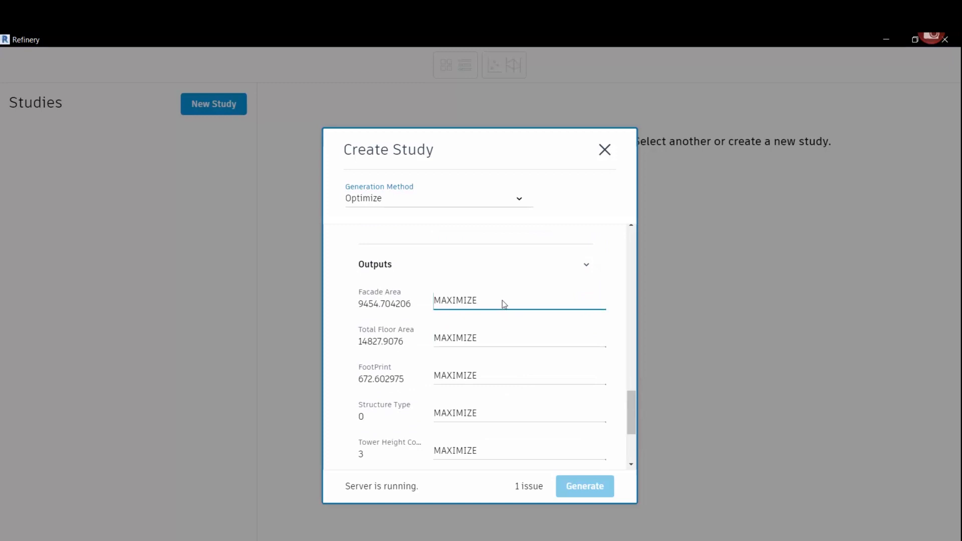
left_click(518, 301)
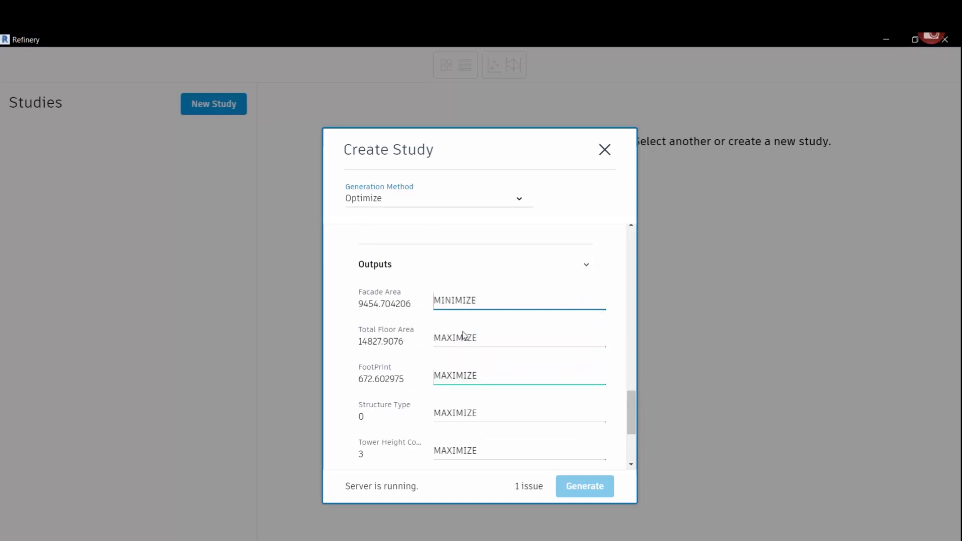
left_click(519, 337)
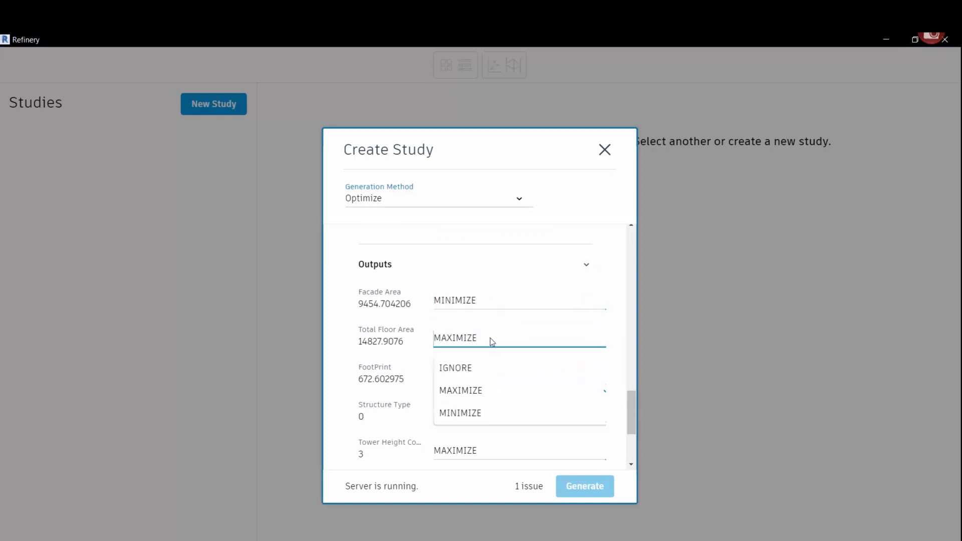
left_click(460, 391)
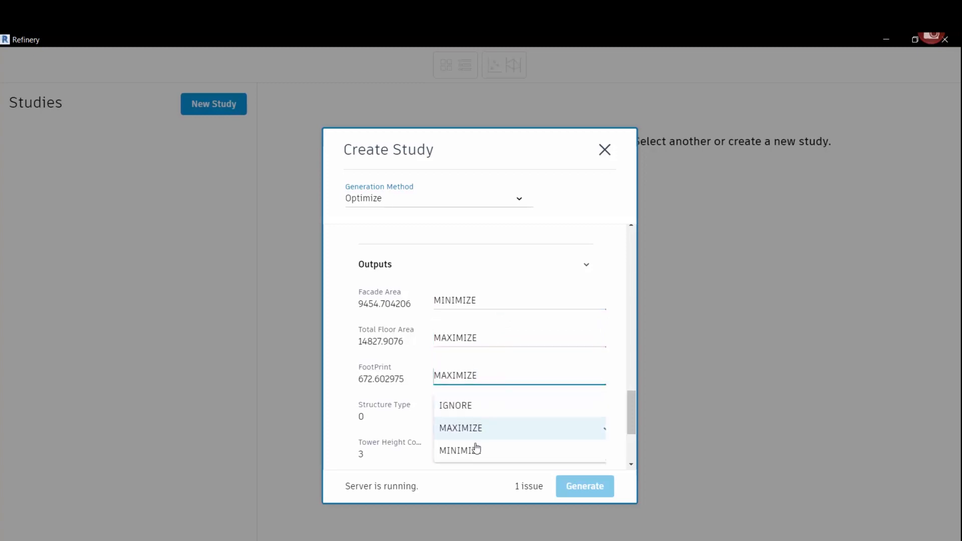
left_click(459, 450)
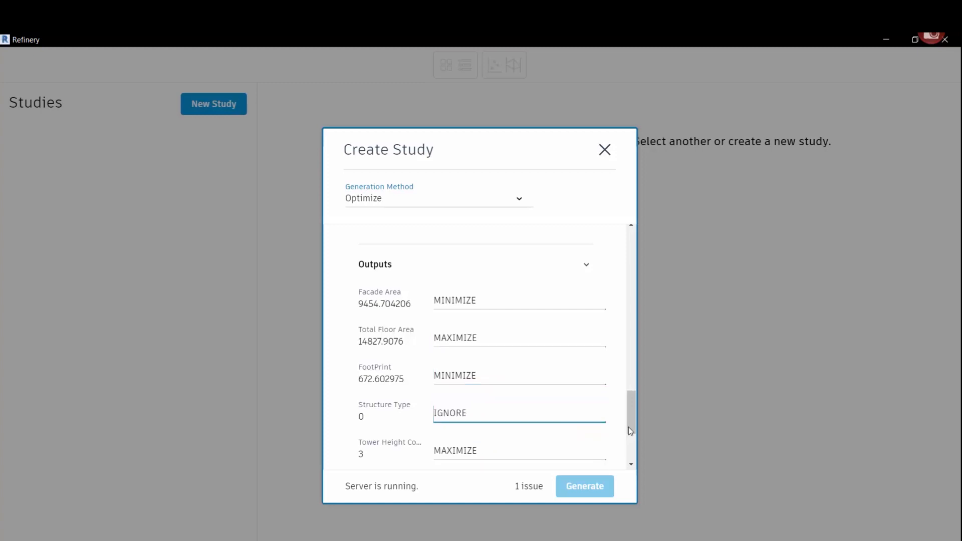
scroll("down", 3)
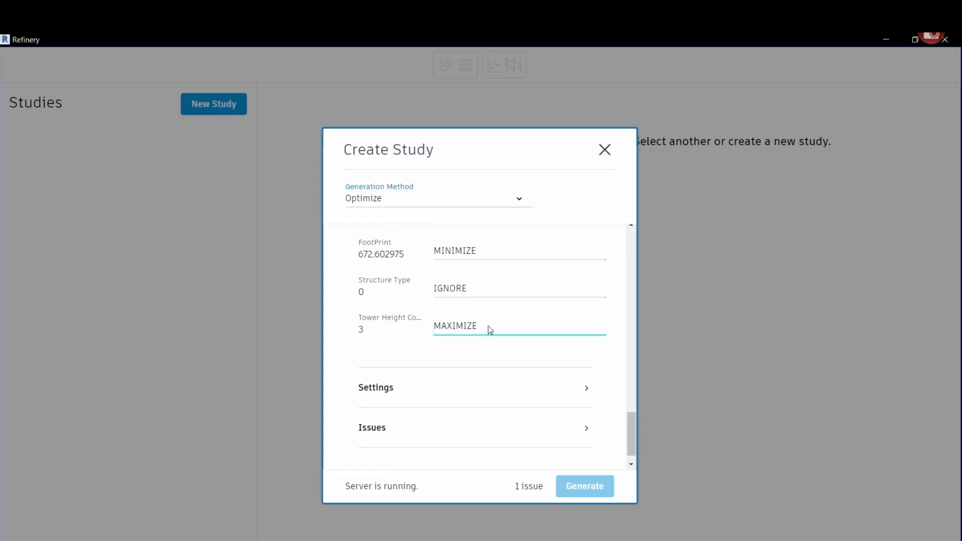
left_click(519, 325)
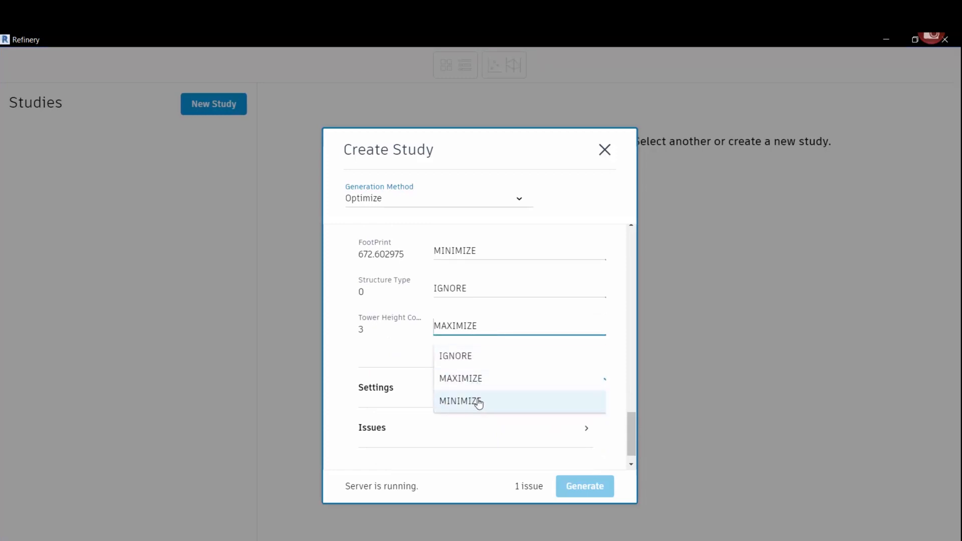
left_click(460, 401)
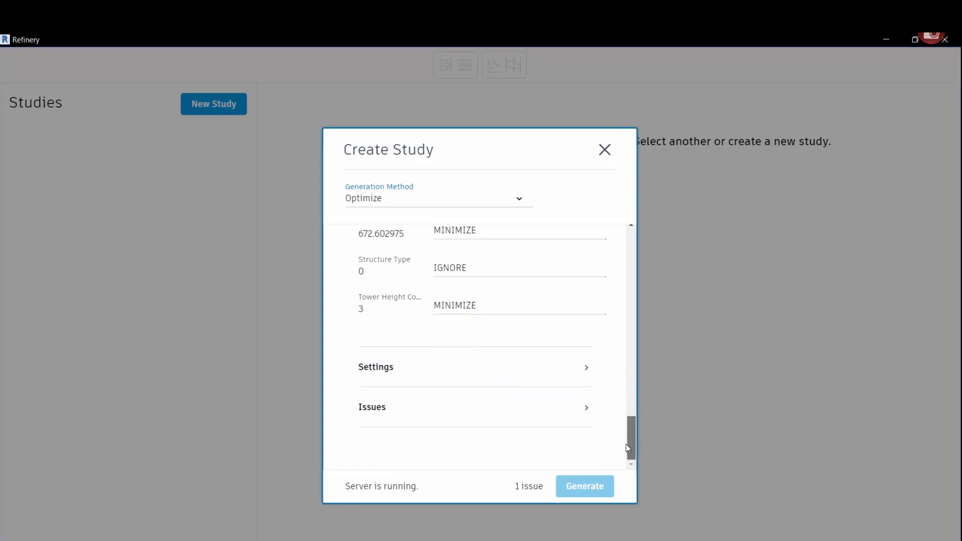
mouse_move(667, 455)
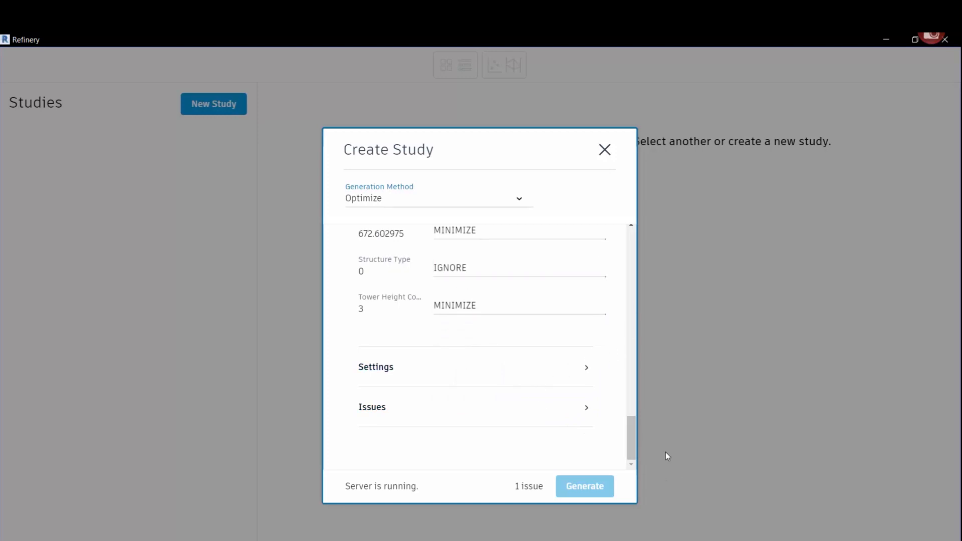
left_click(475, 366)
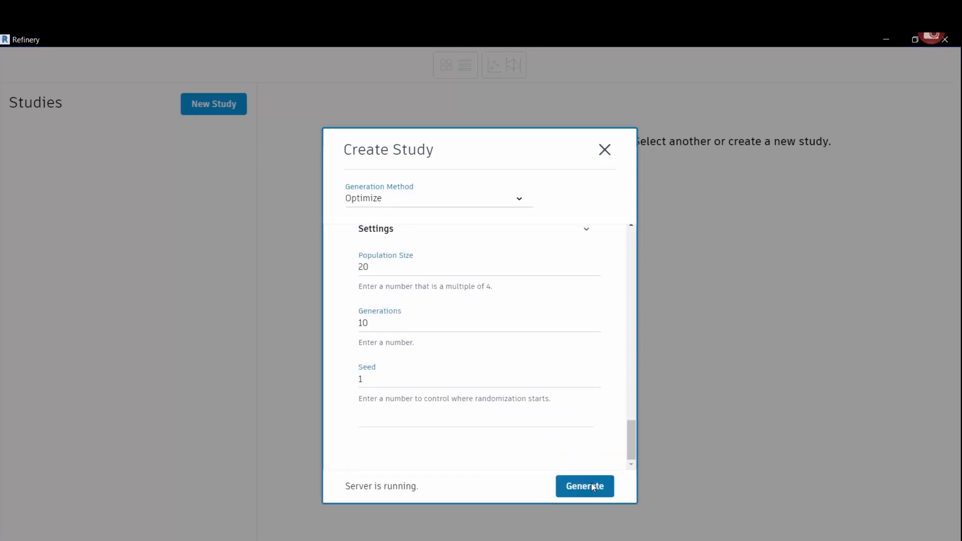
- Generate the optimization study, starting at 0 of 10 generations
left_click(583, 485)
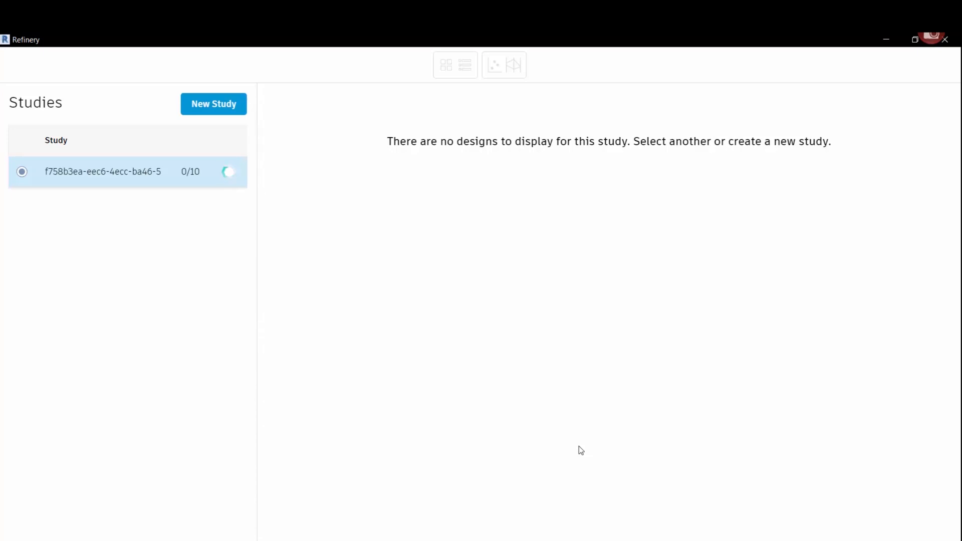
mouse_move(181, 125)
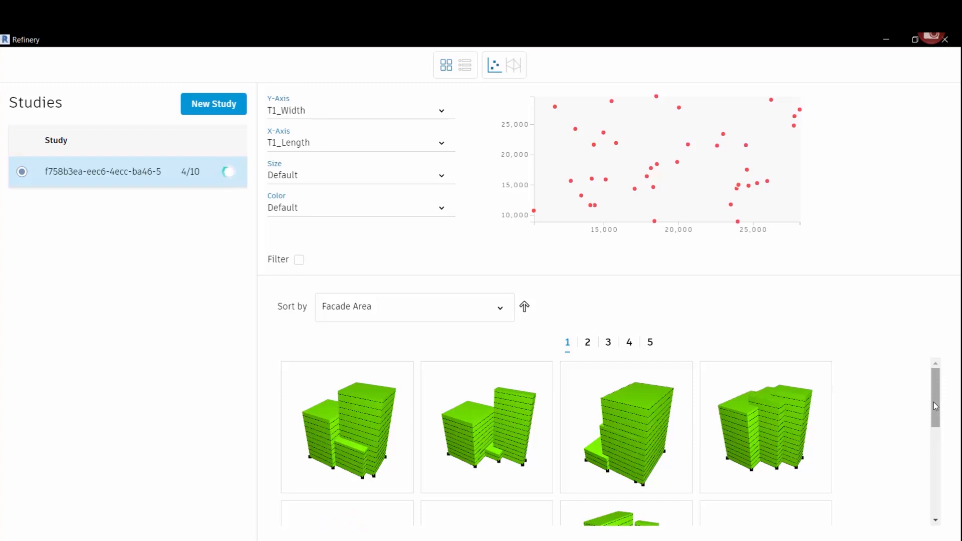
- Scroll the Facade Area-sorted design thumbnails while the study reaches 7 of 10 generations
scroll("down", 3)
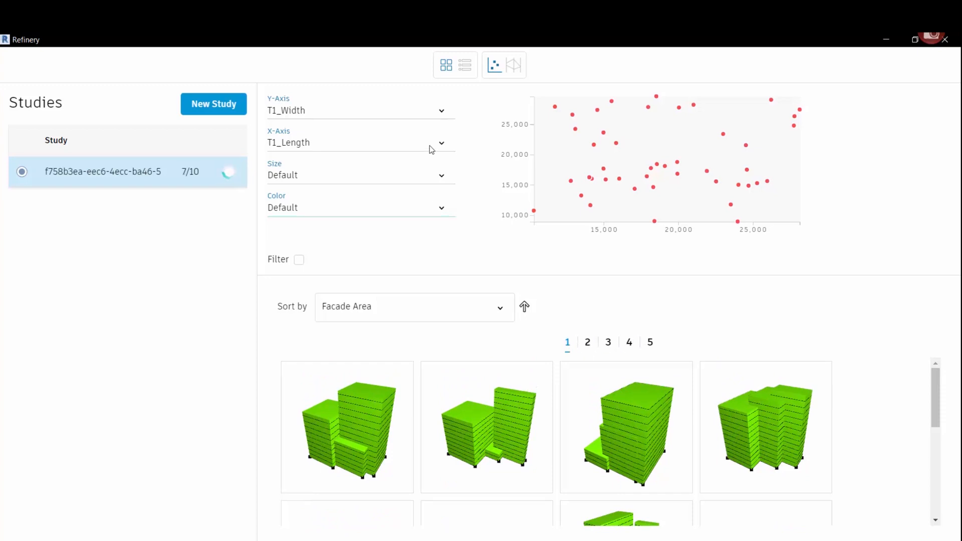
mouse_move(514, 65)
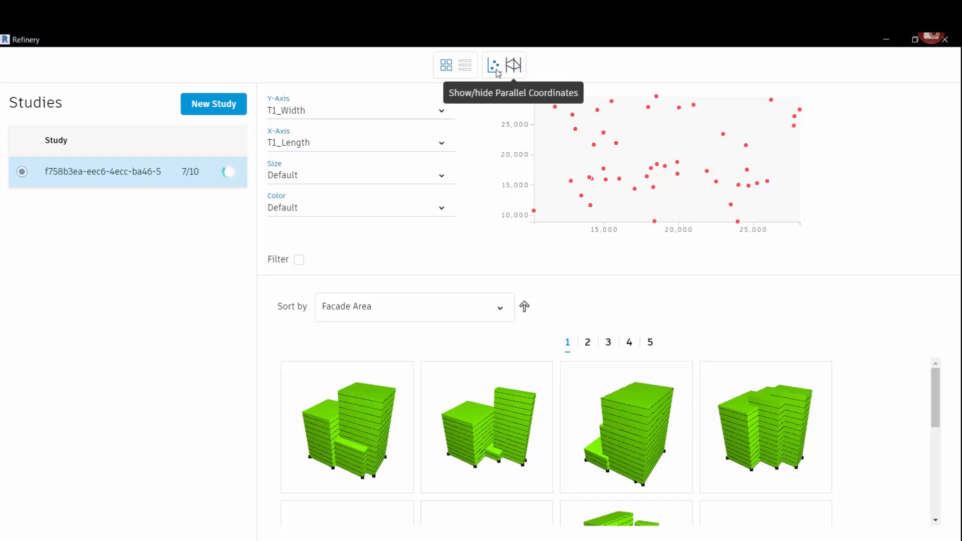
mouse_move(492, 65)
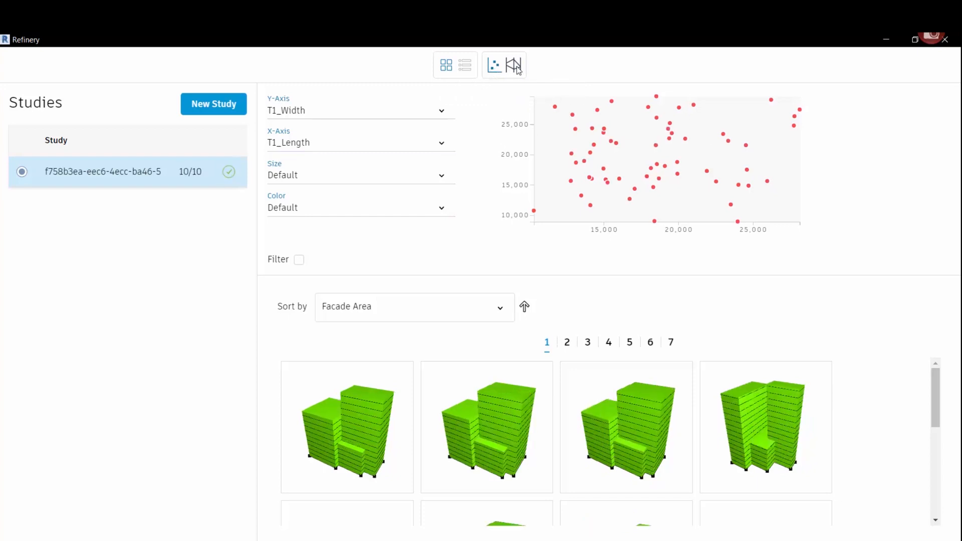
- Plot FootPrint on the vertical axis against Total Floor Area on the horizontal axis
left_click(514, 65)
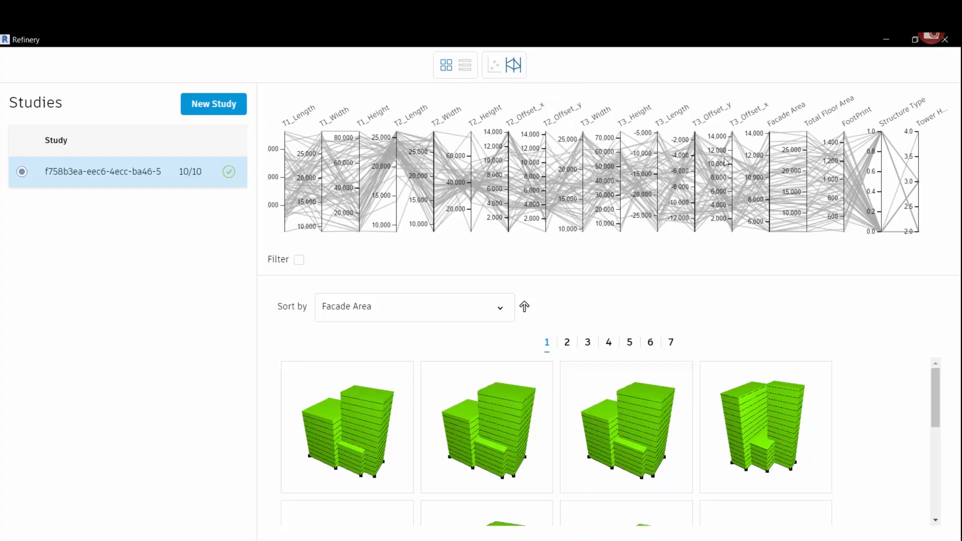
left_click(492, 66)
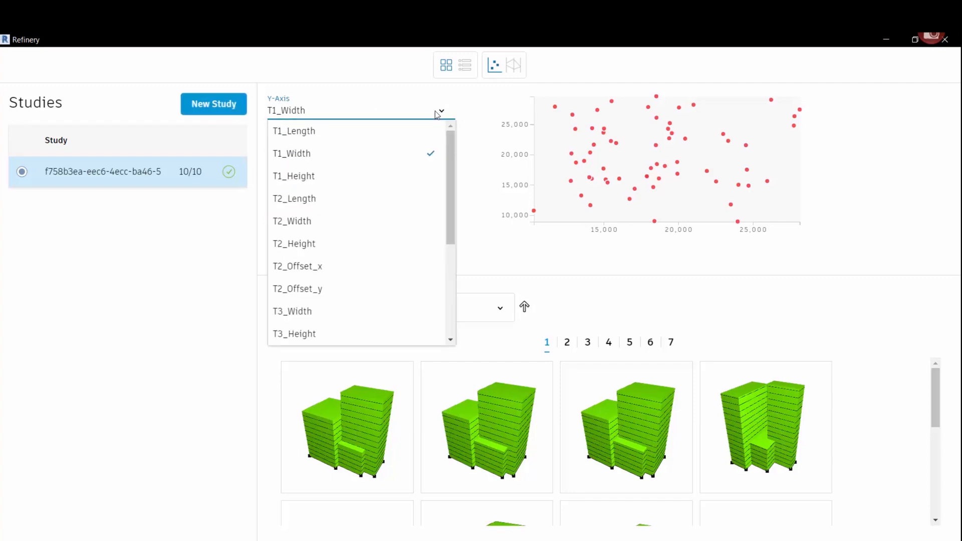
scroll("down", 3)
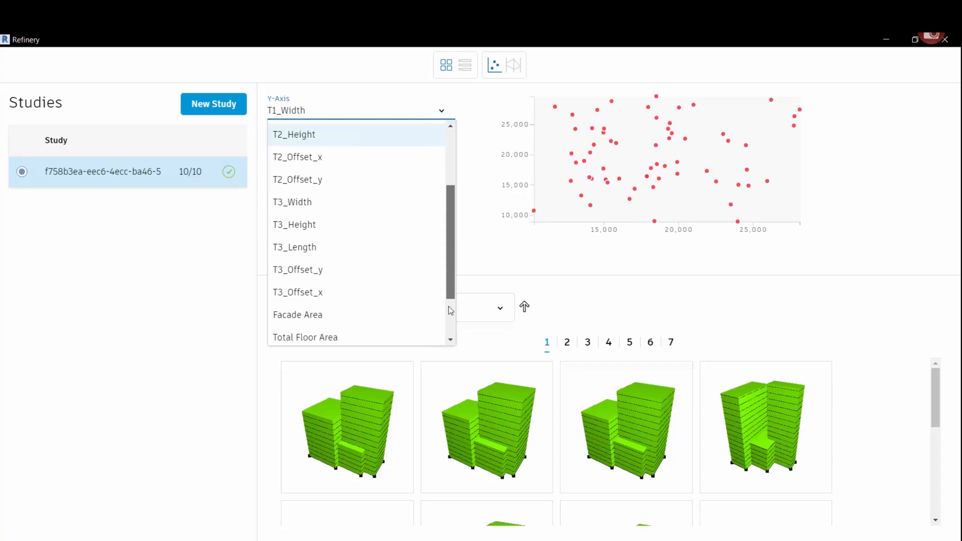
scroll("down", 3)
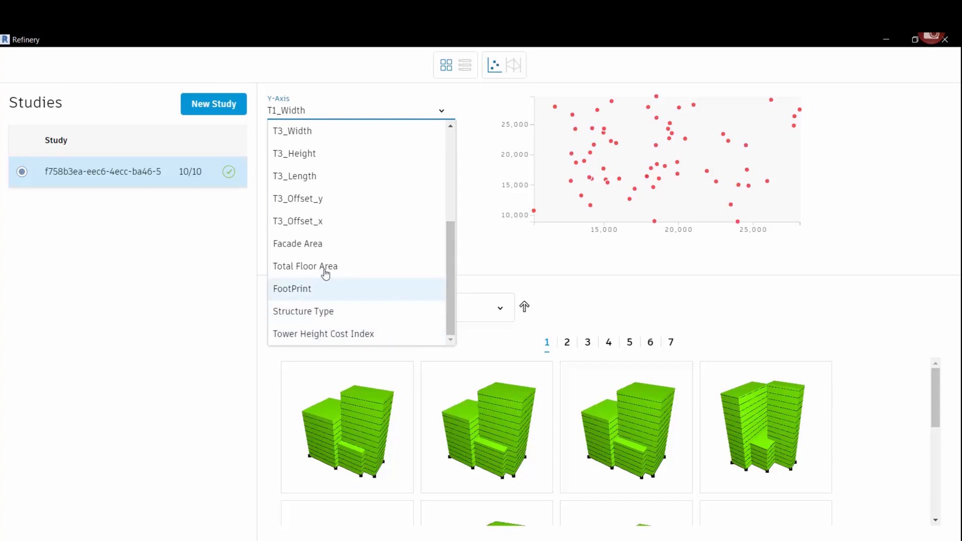
mouse_move(312, 293)
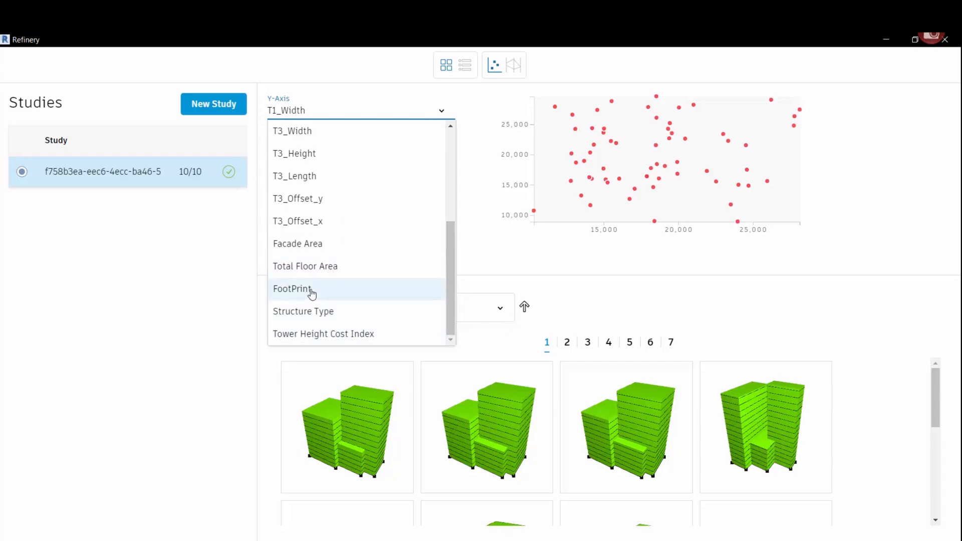
left_click(293, 288)
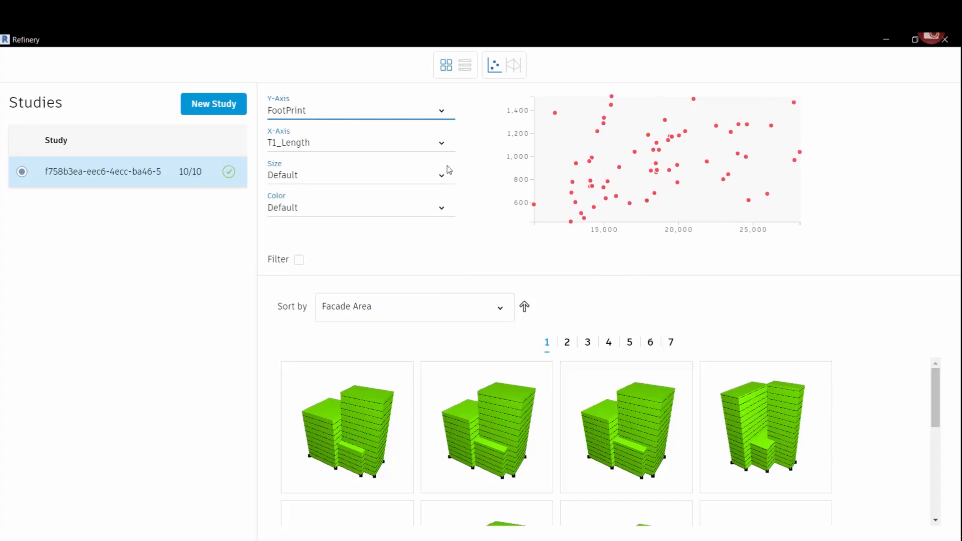
left_click(358, 142)
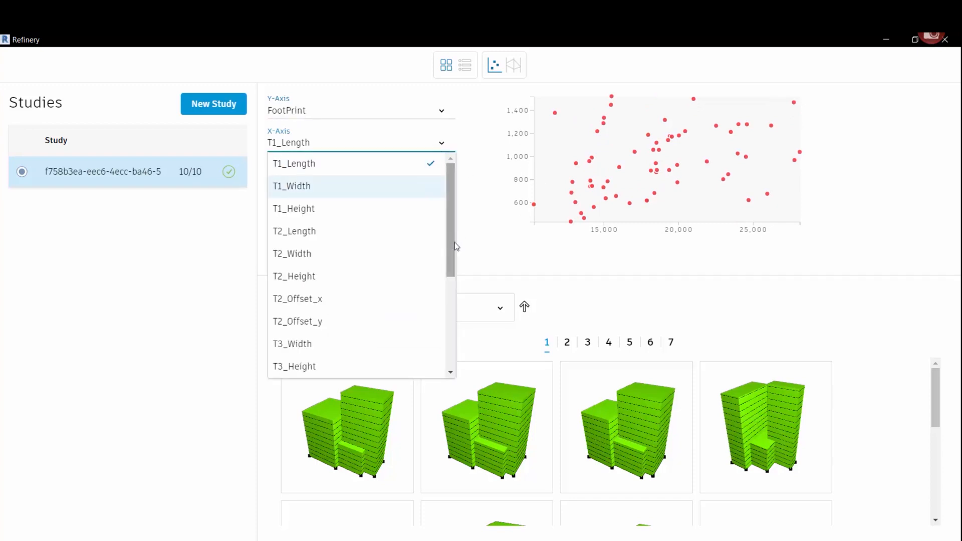
scroll("down", 3)
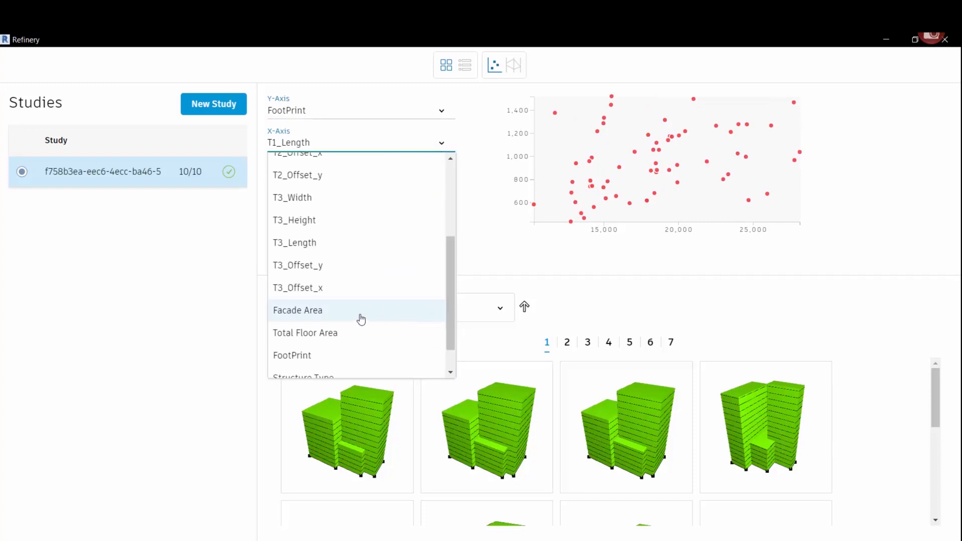
left_click(305, 333)
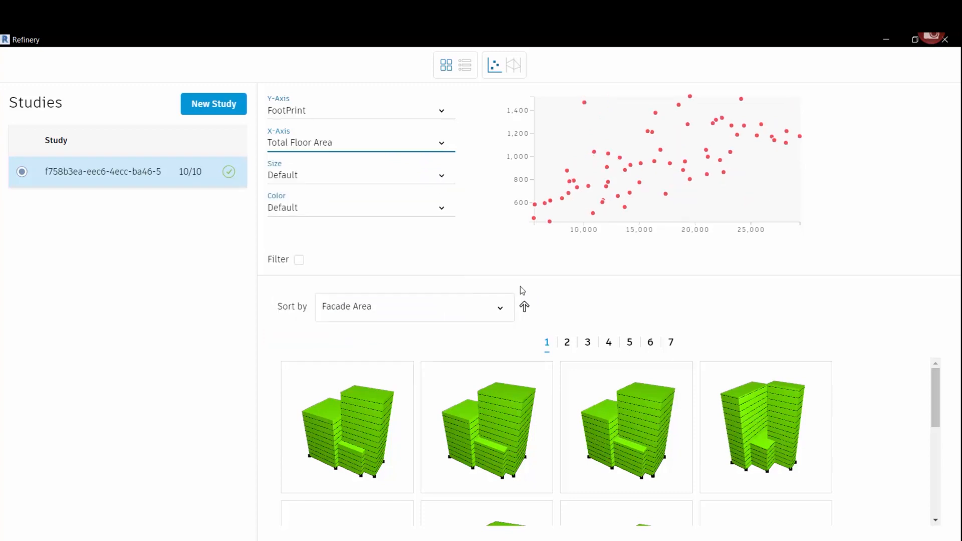
- Size and colour the scatter plot bubbles by Tower Height Cost Index
left_click(441, 175)
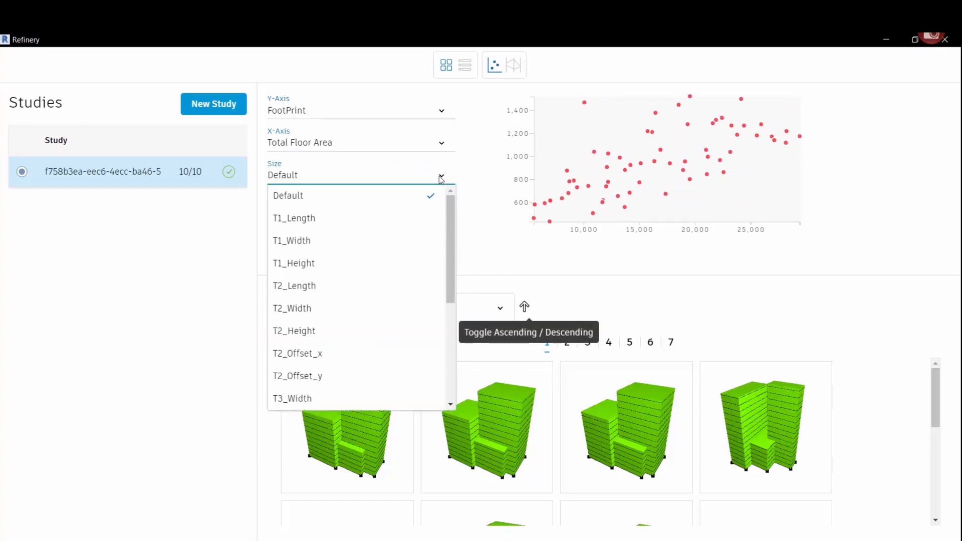
scroll("down", 3)
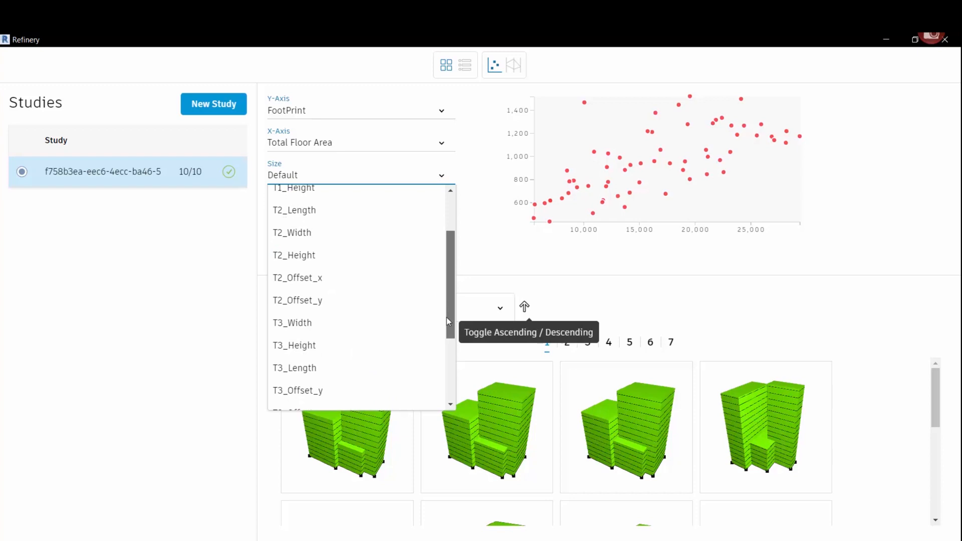
scroll("down", 3)
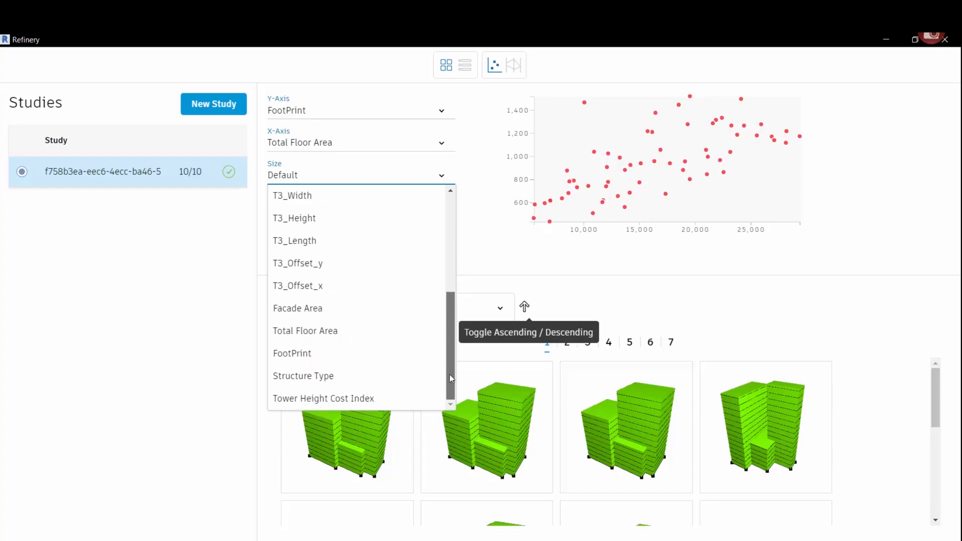
mouse_move(400, 353)
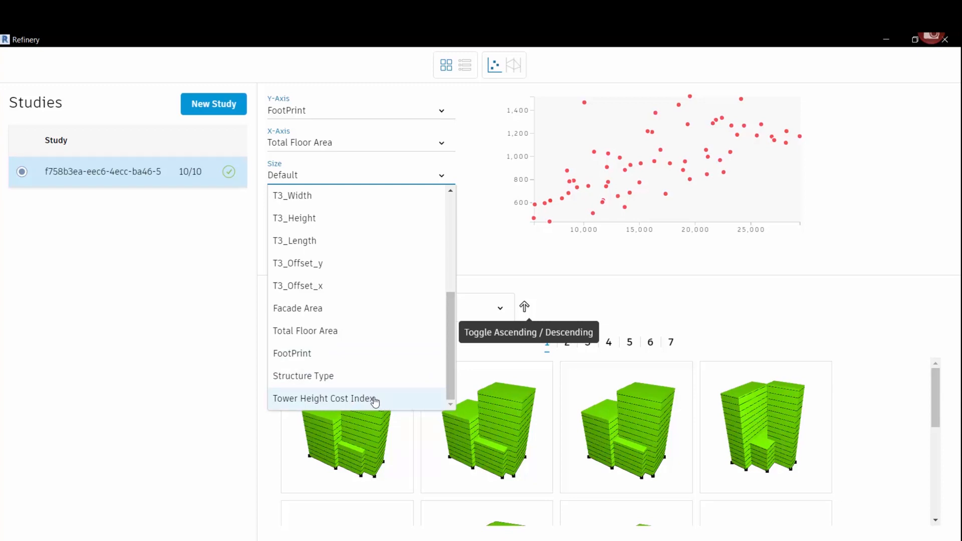
left_click(324, 398)
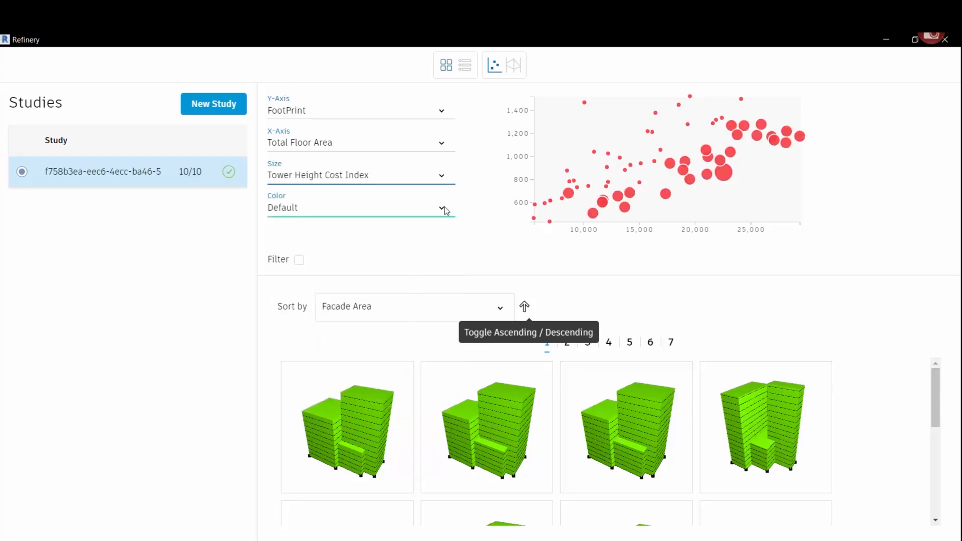
left_click(441, 207)
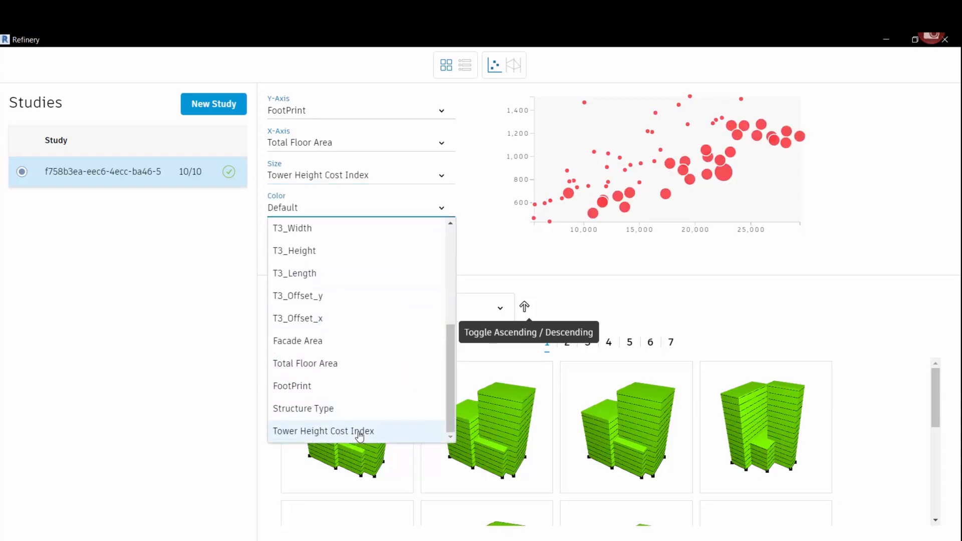
left_click(323, 430)
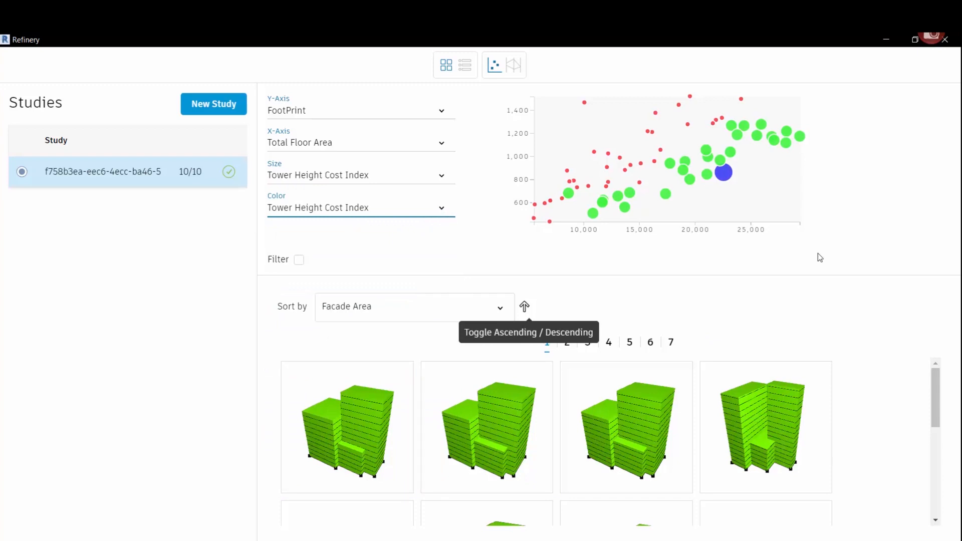
mouse_move(426, 297)
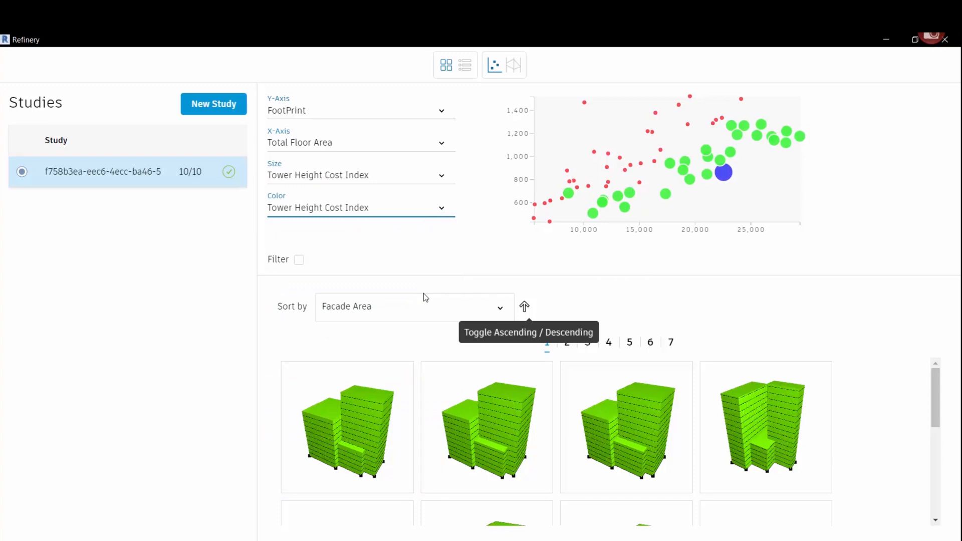
mouse_move(491, 316)
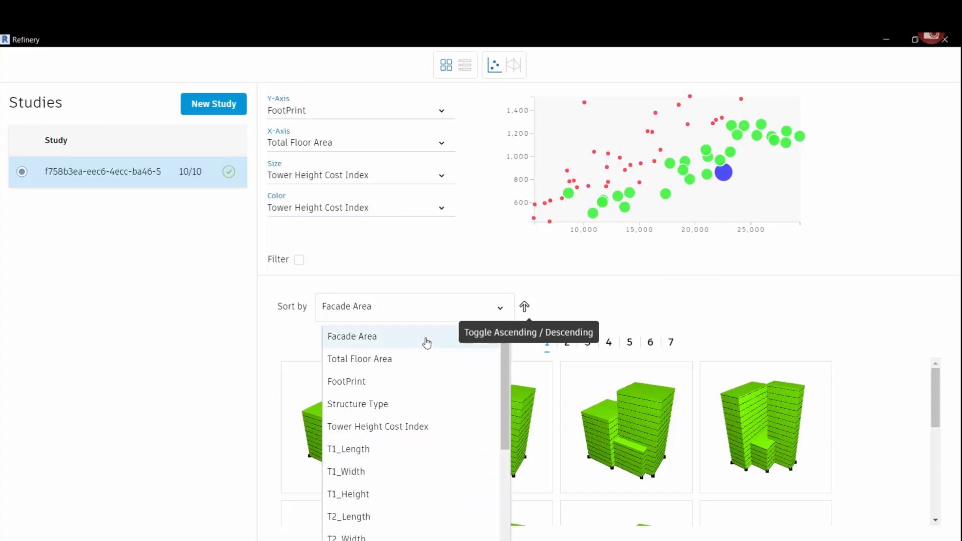
mouse_move(427, 427)
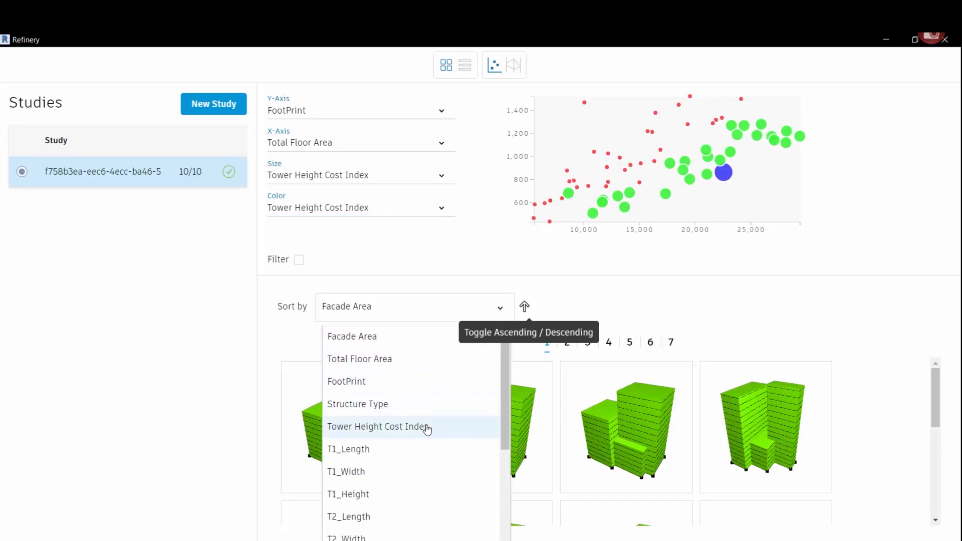
- Sort designs by Tower Height Cost Index and page through to results page 4
left_click(378, 426)
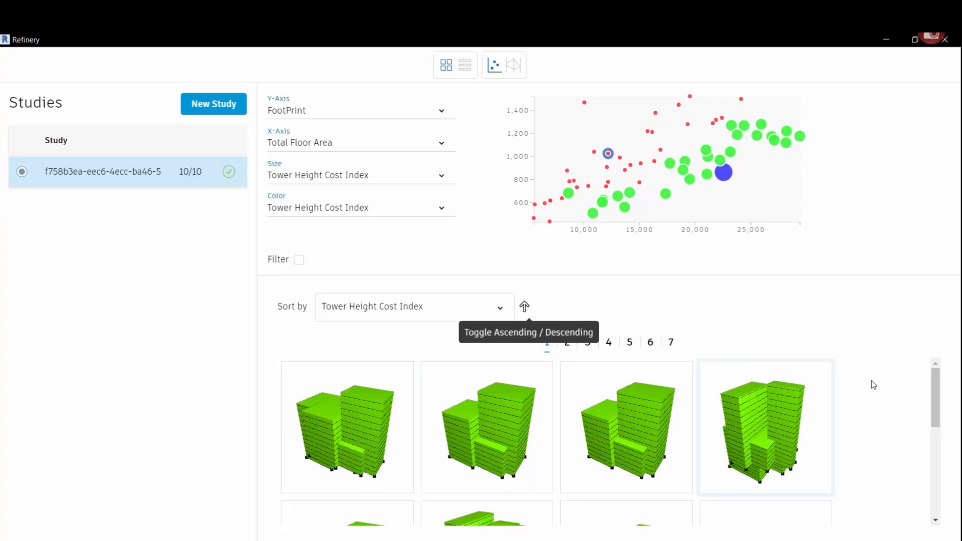
left_click(524, 306)
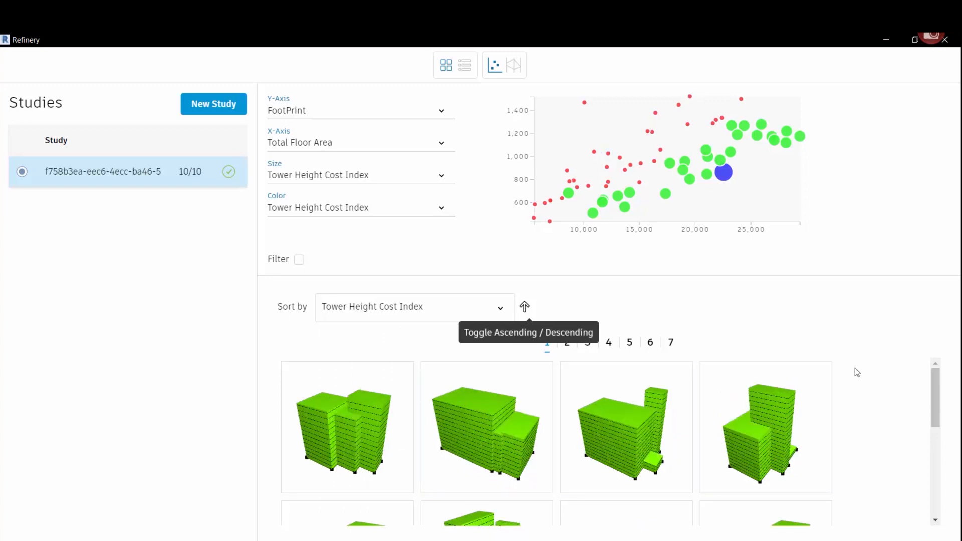
mouse_move(516, 344)
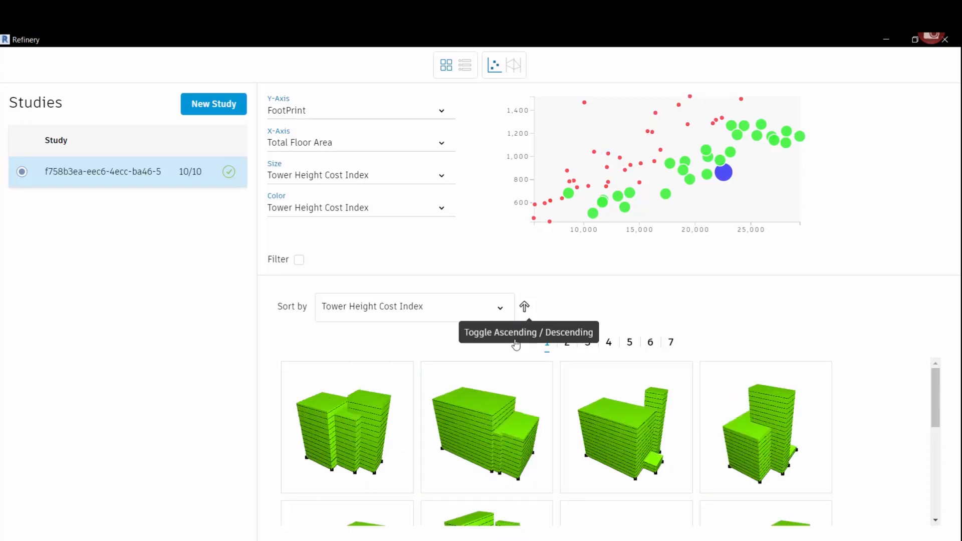
mouse_move(538, 314)
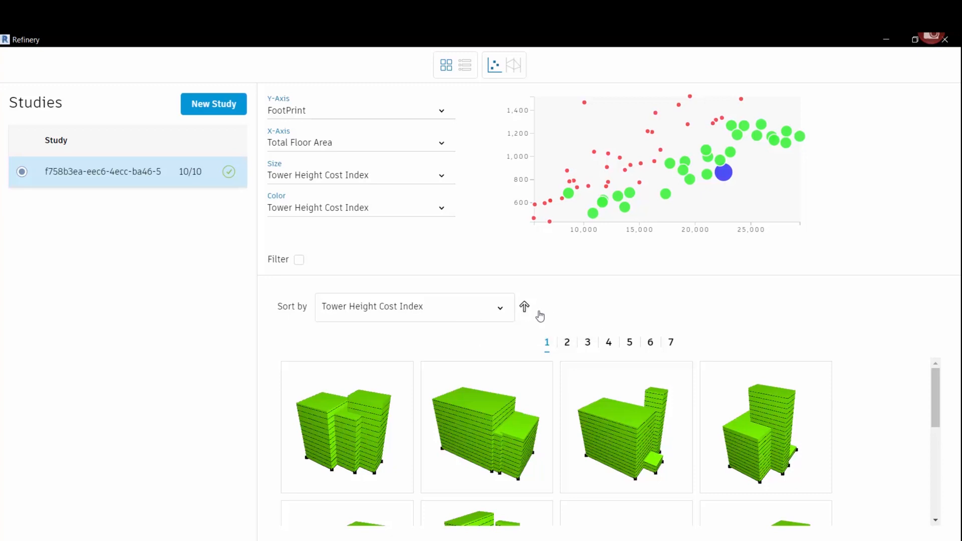
left_click(566, 342)
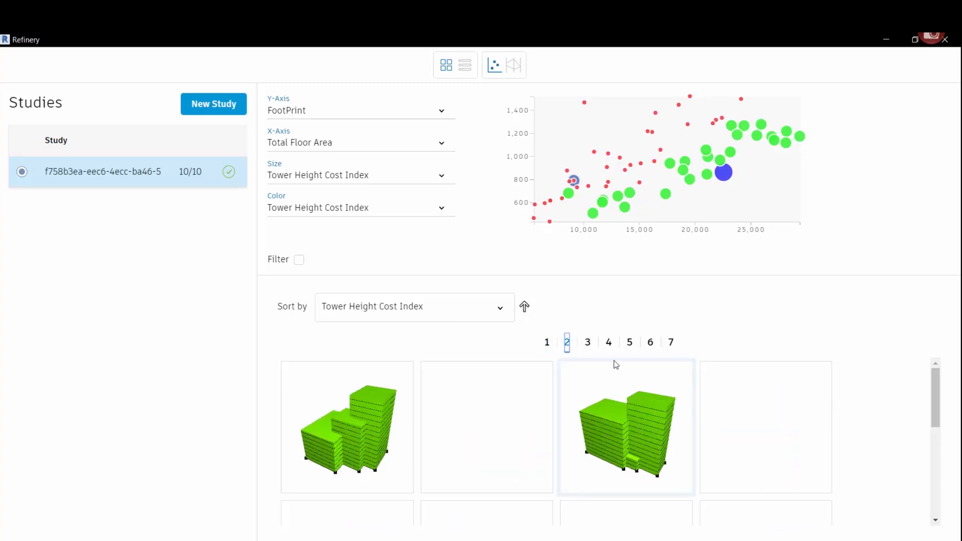
left_click(607, 342)
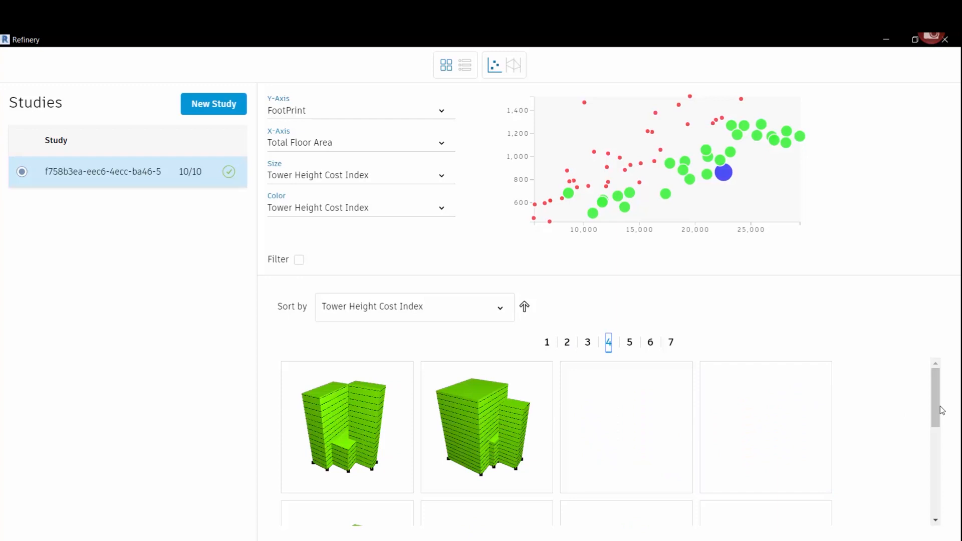
scroll("down", 3)
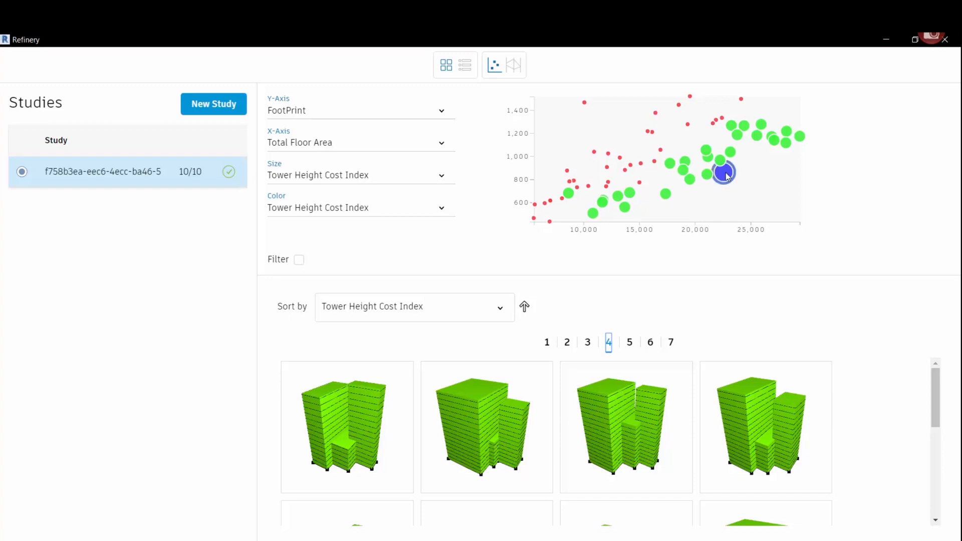
mouse_move(547, 143)
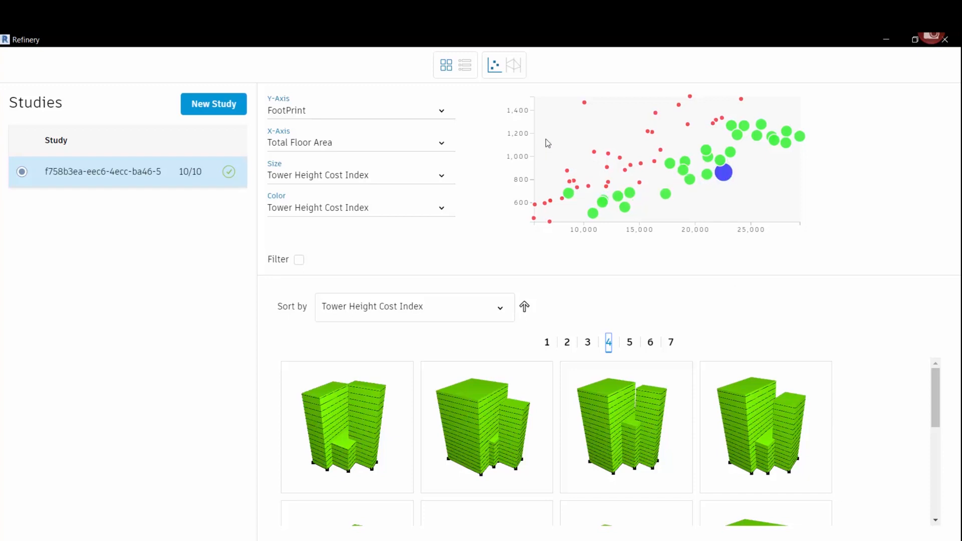
mouse_move(711, 194)
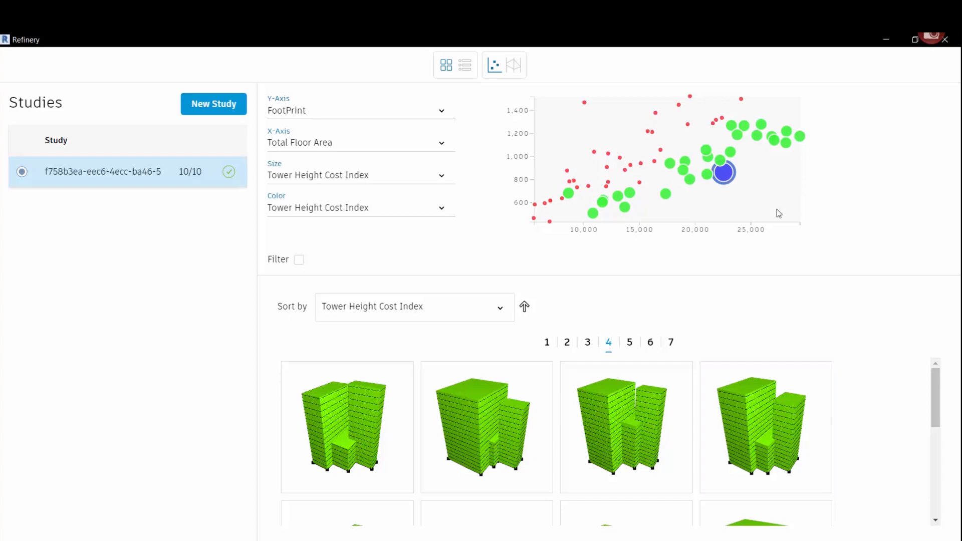
mouse_move(727, 180)
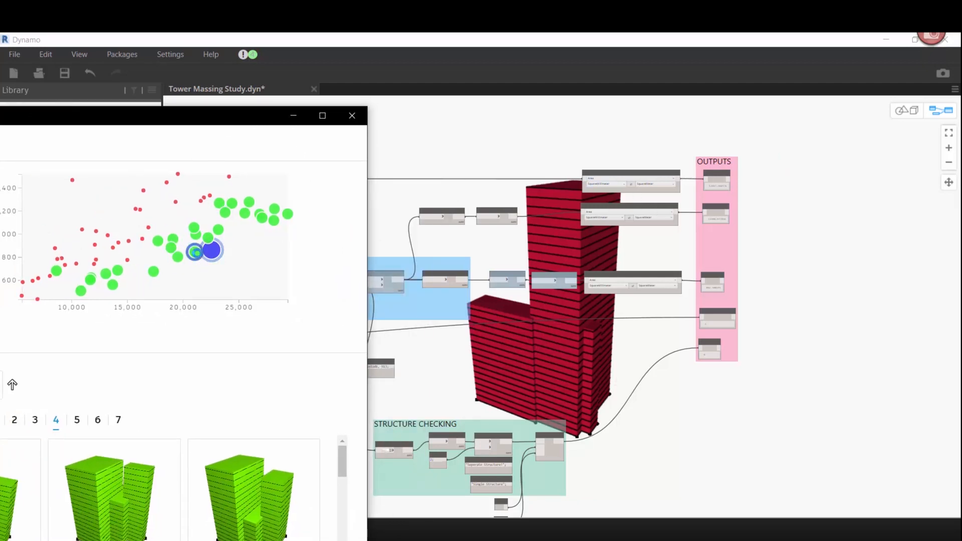
- Preview several plot bubbles in Dynamo, from the large blue design to the green cluster
left_click(212, 251)
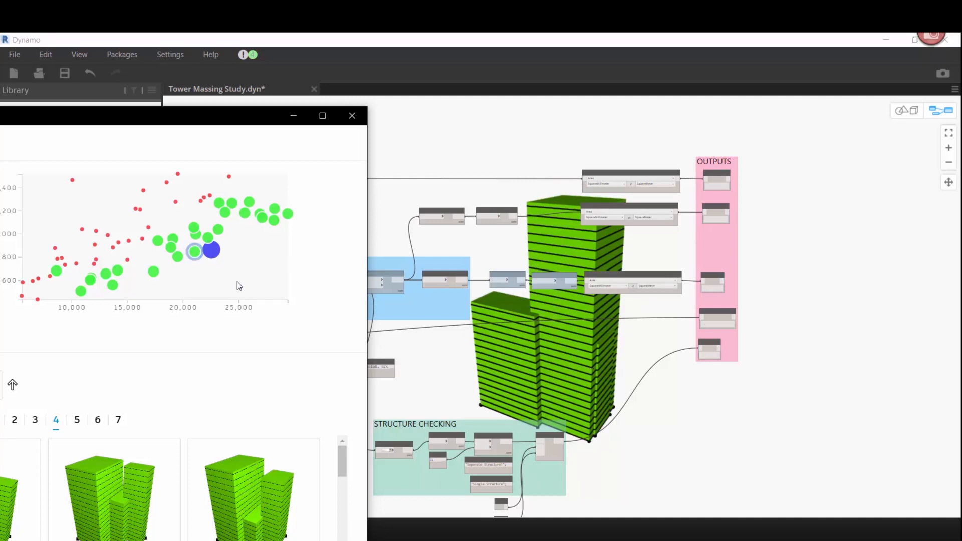
left_click(195, 252)
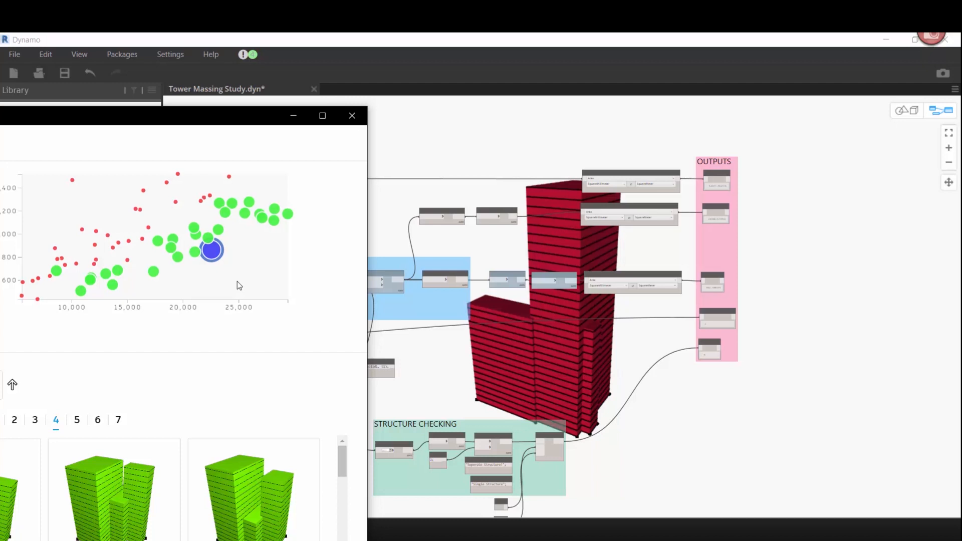
mouse_move(238, 127)
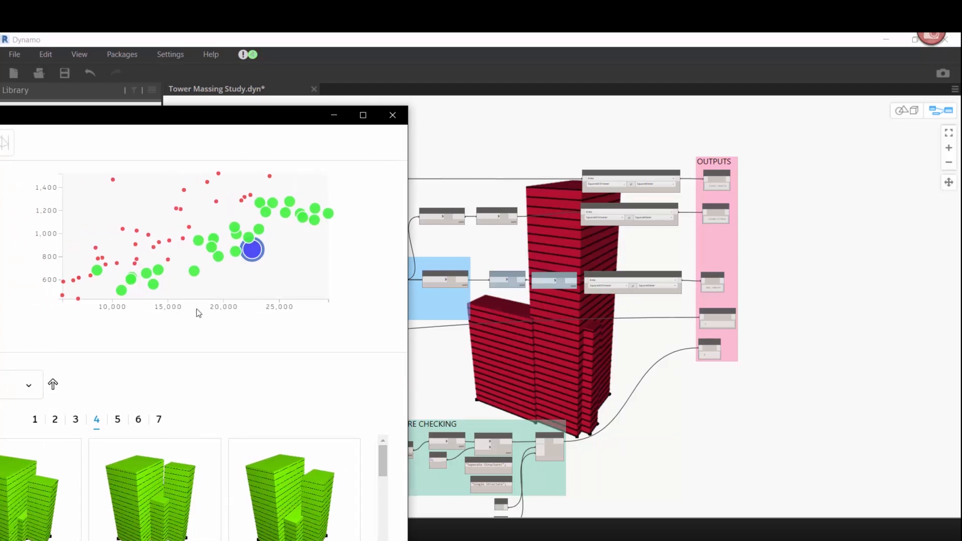
mouse_move(211, 251)
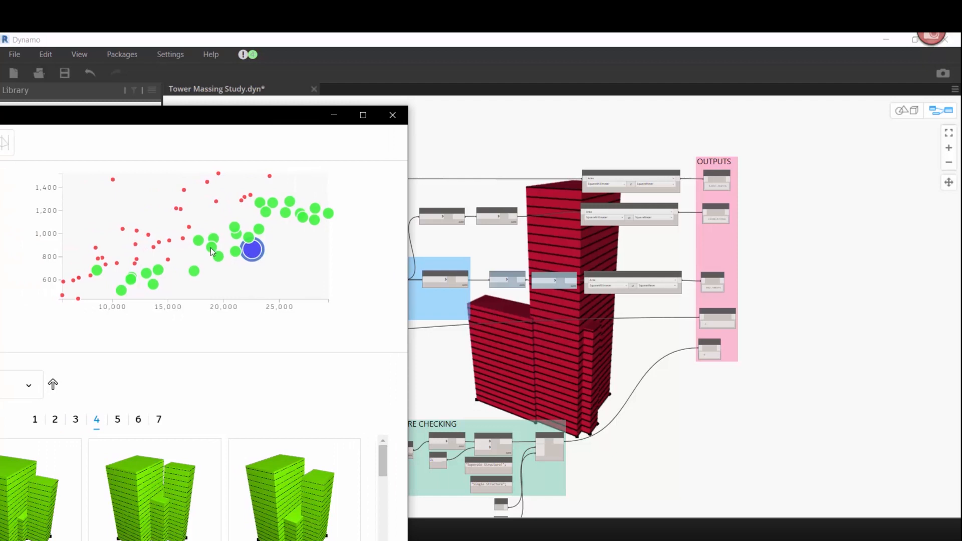
mouse_move(153, 267)
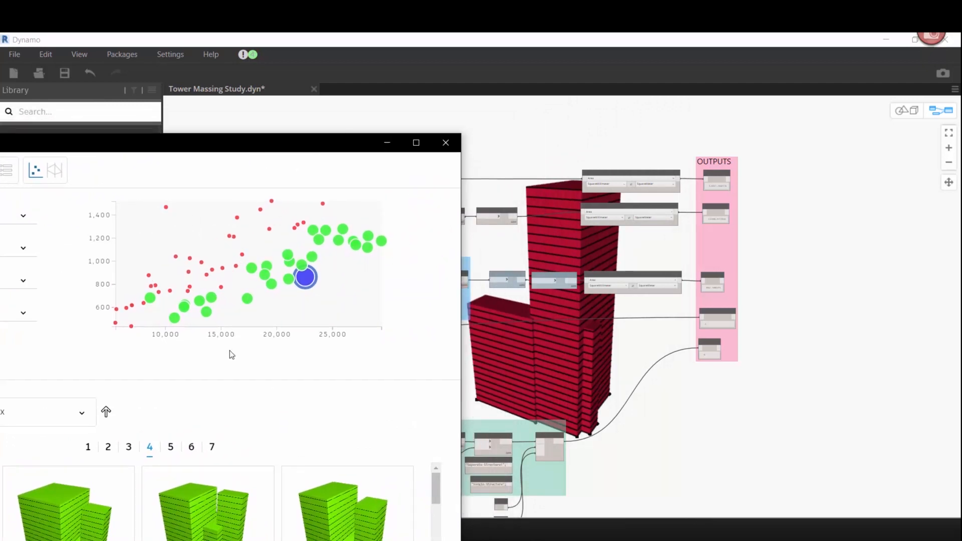
mouse_move(309, 250)
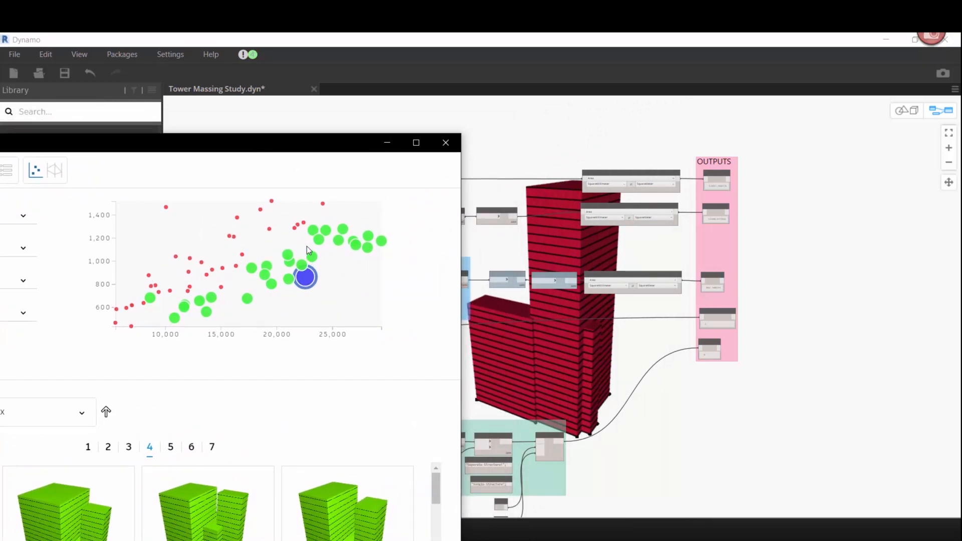
left_click(312, 232)
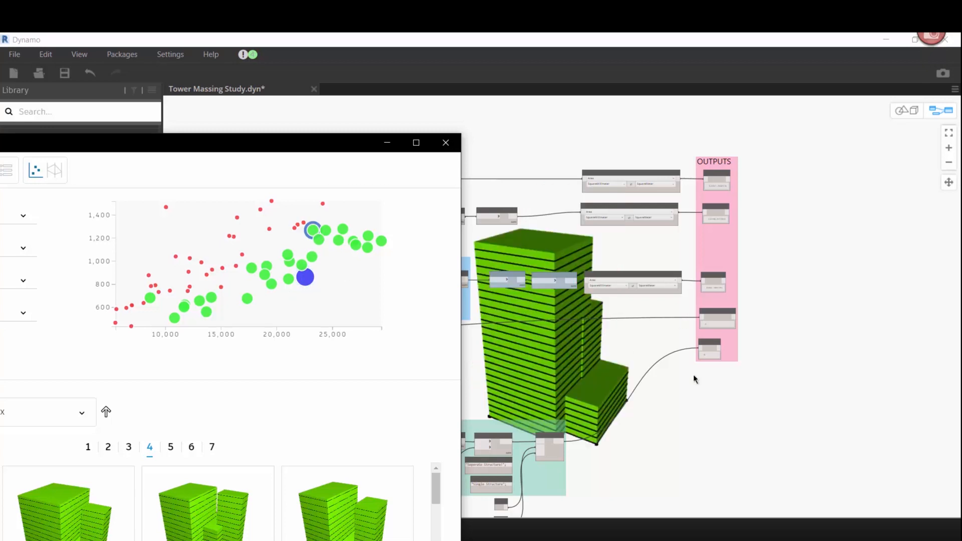
mouse_move(307, 264)
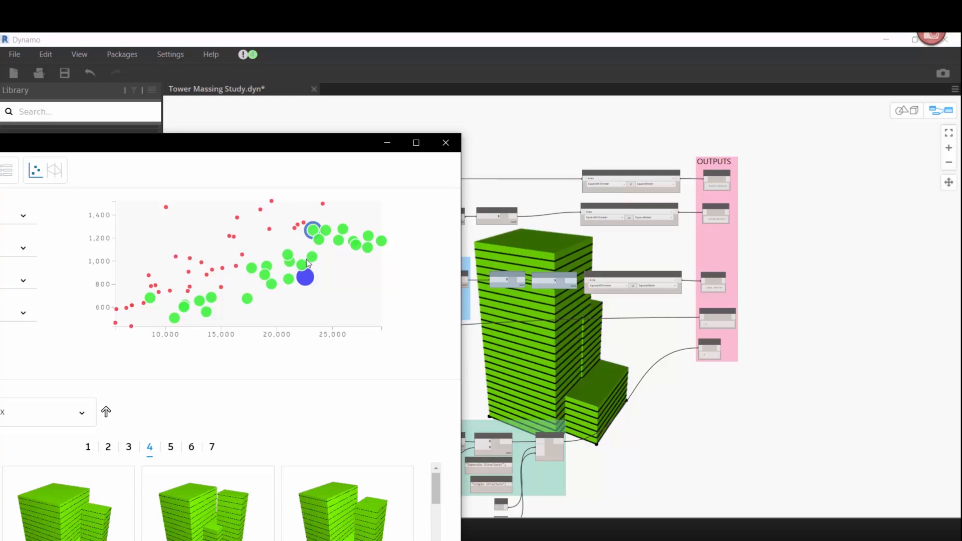
left_click(313, 255)
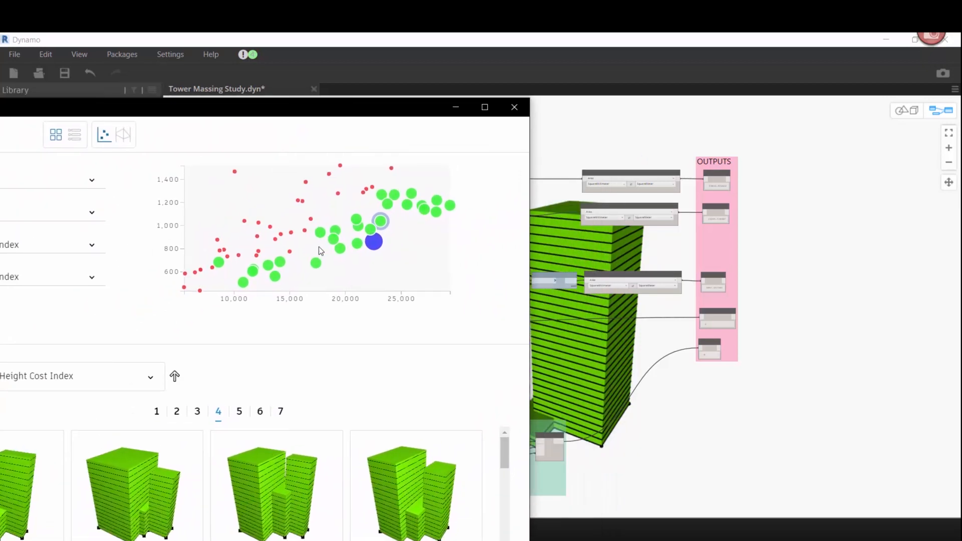
mouse_move(344, 254)
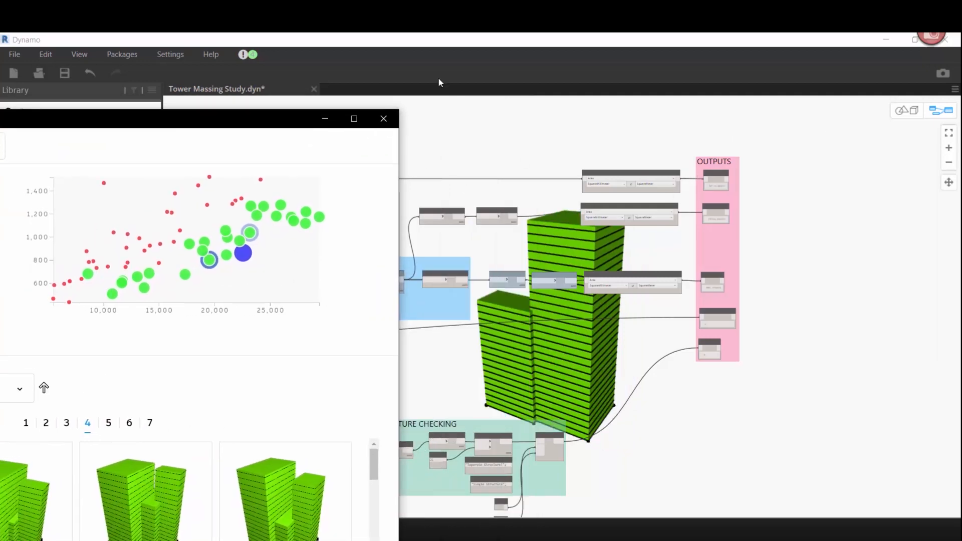
mouse_move(791, 36)
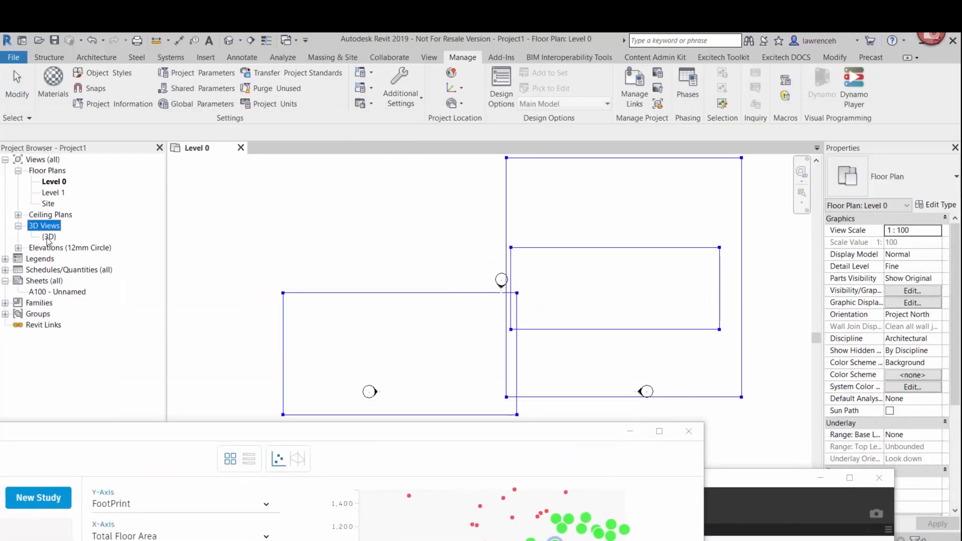
- Open the (3D) view from the Revit Project Browser
double_click(49, 237)
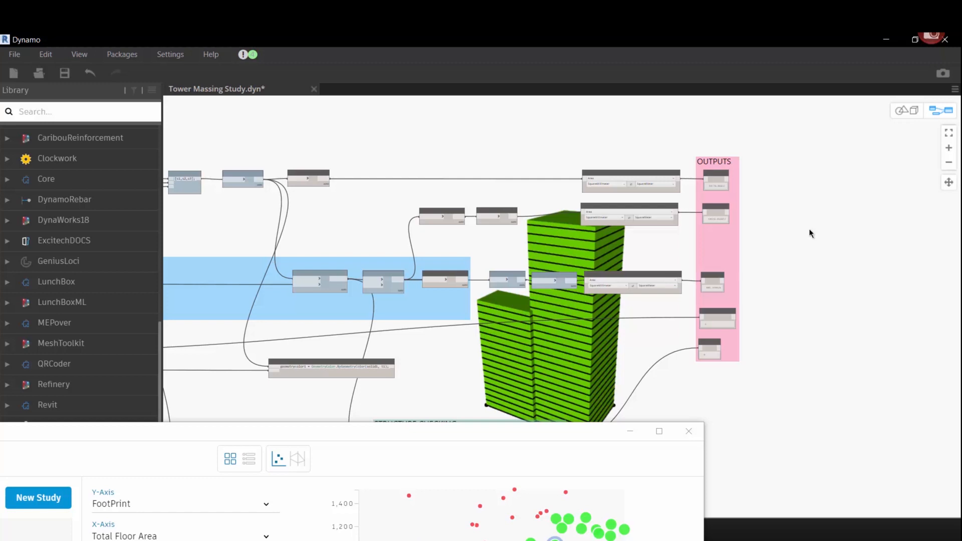
mouse_move(555, 442)
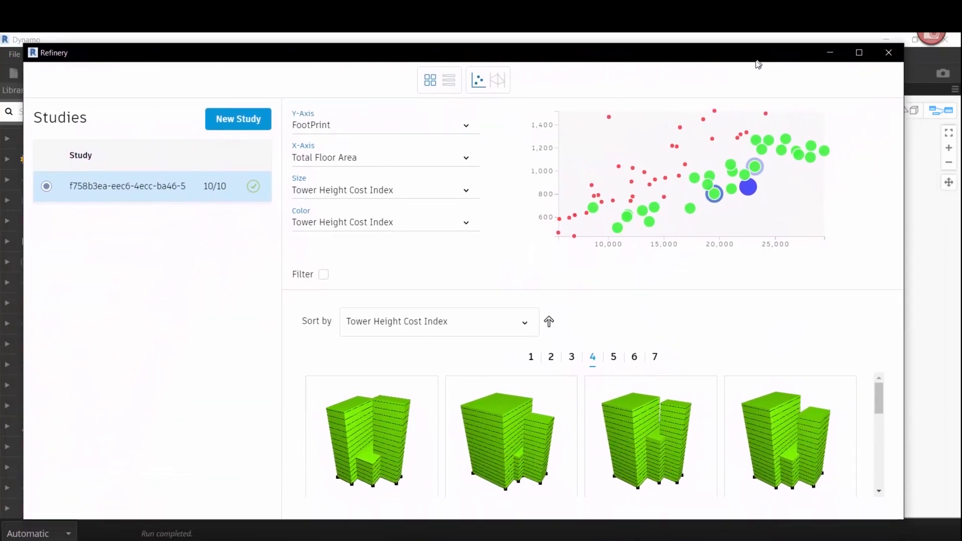
mouse_move(892, 300)
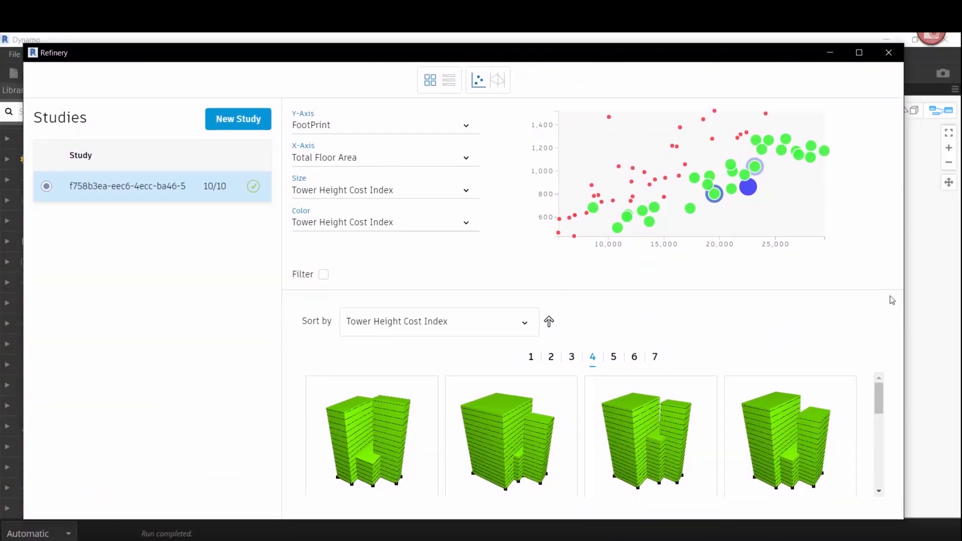